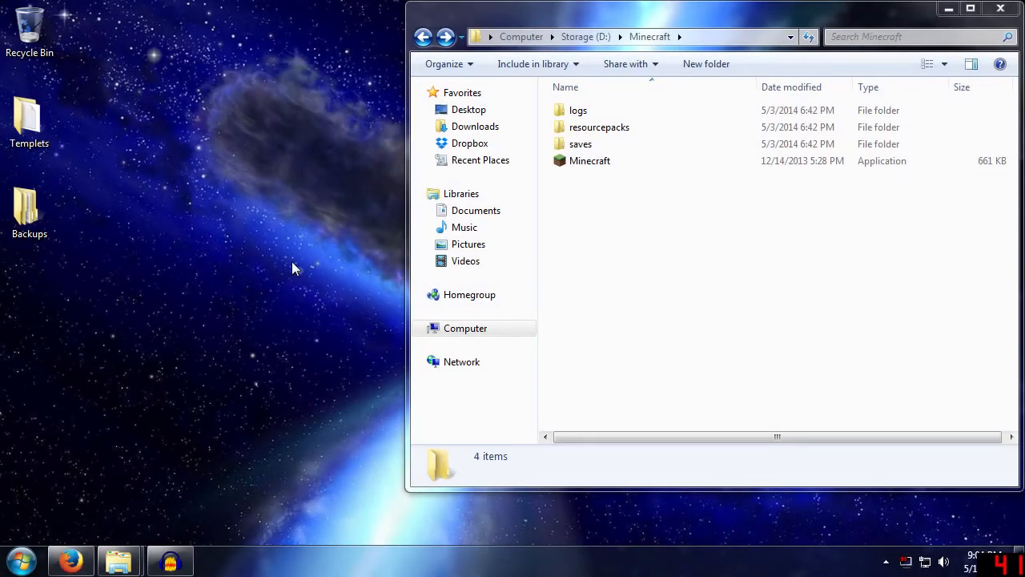
mouse_move(296, 240)
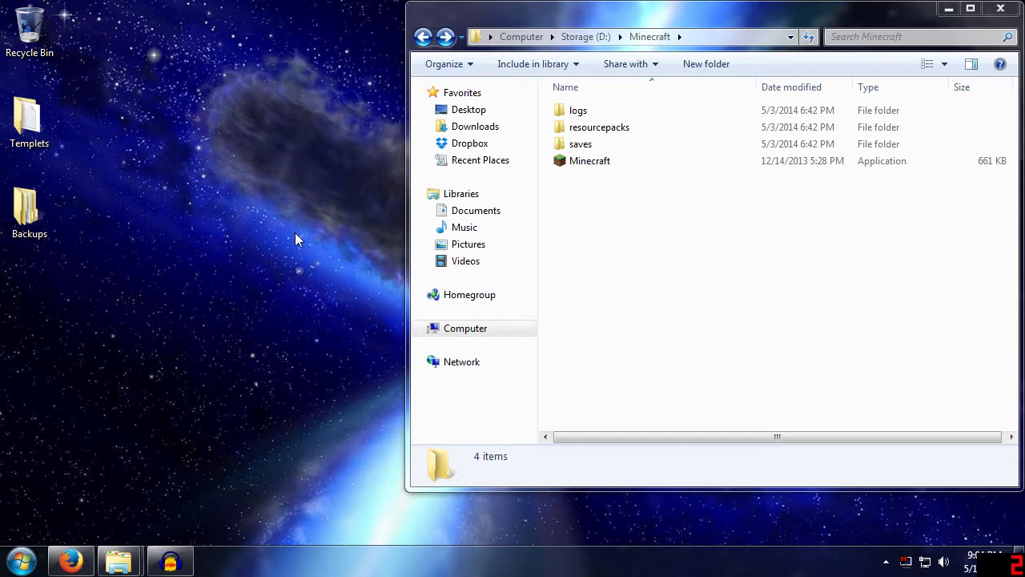
mouse_move(409, 262)
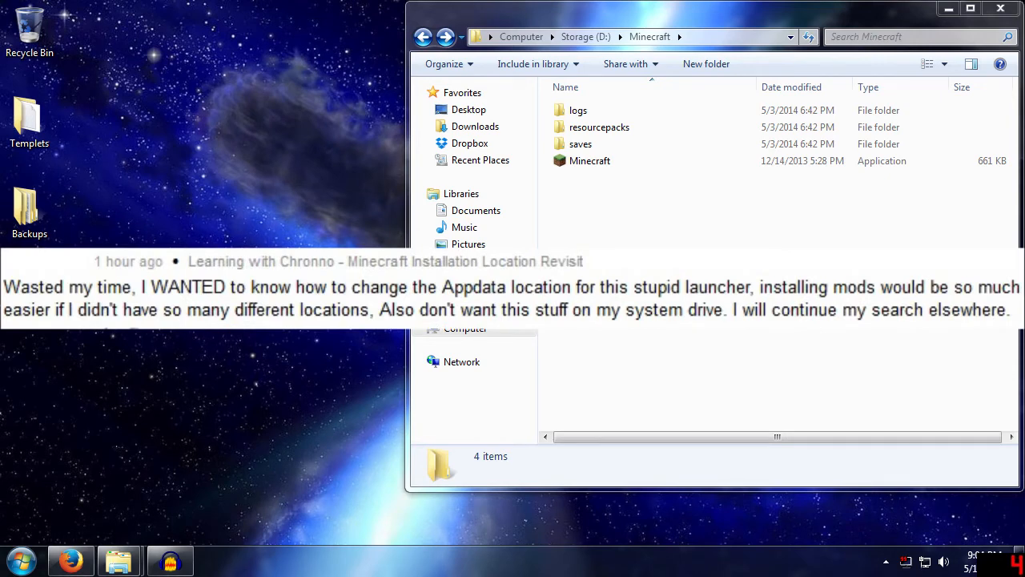
mouse_move(584, 191)
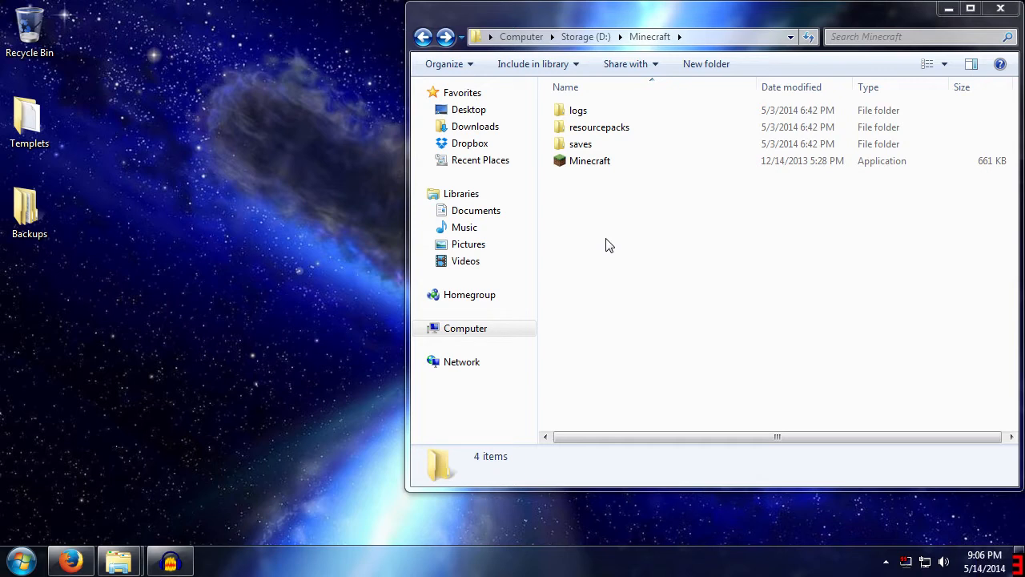
mouse_move(607, 263)
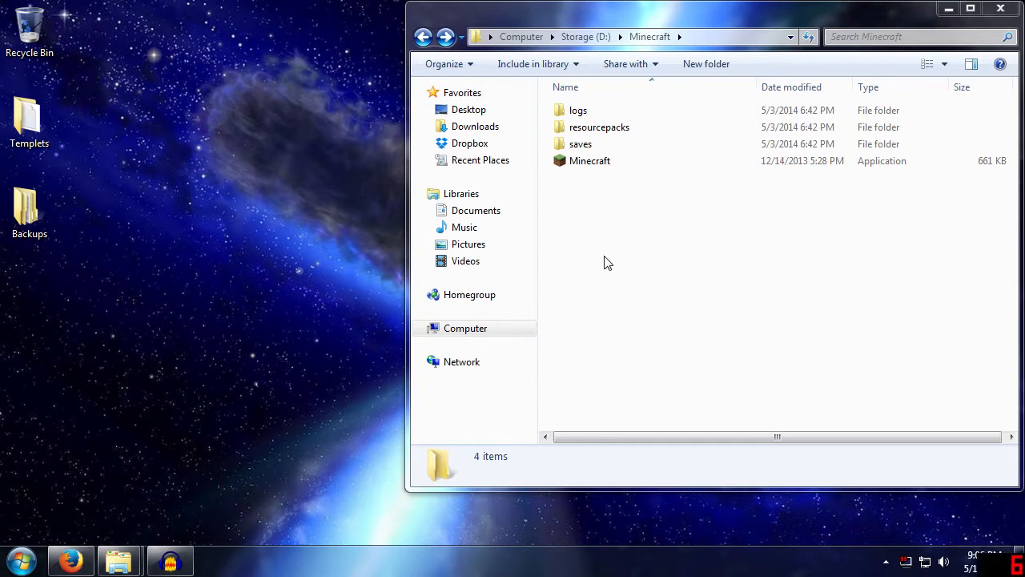
mouse_move(763, 349)
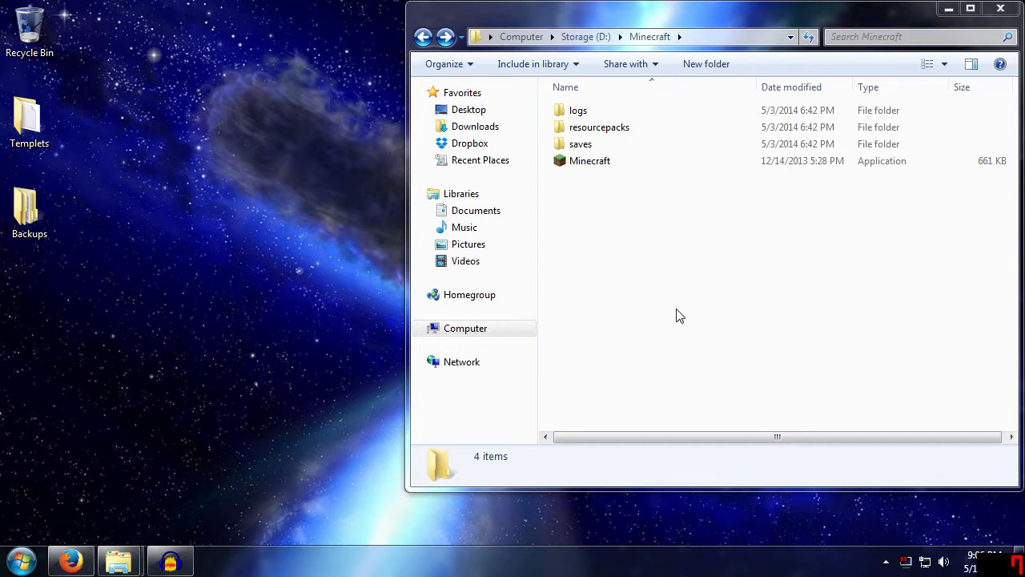
mouse_move(582, 363)
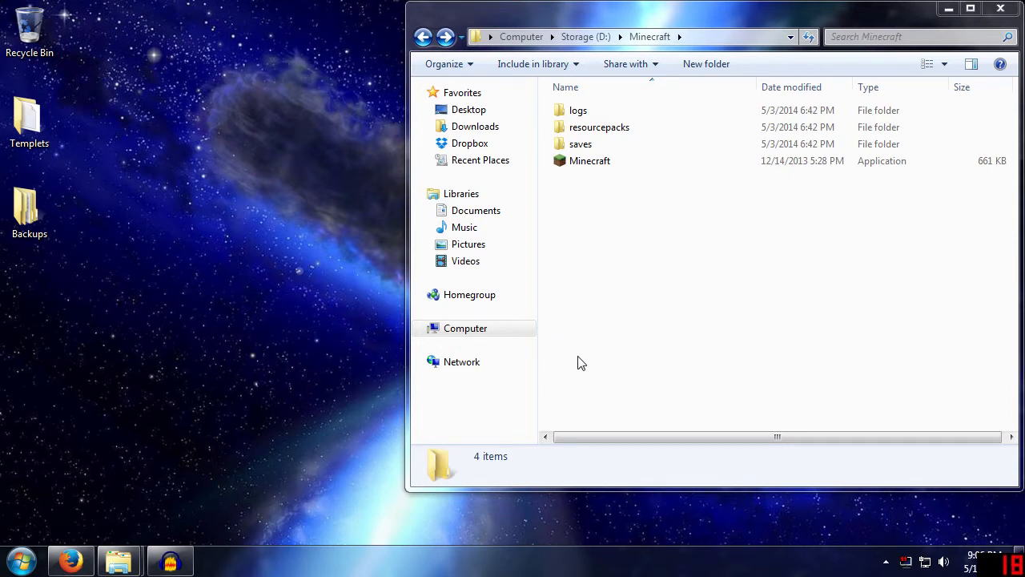
mouse_move(603, 355)
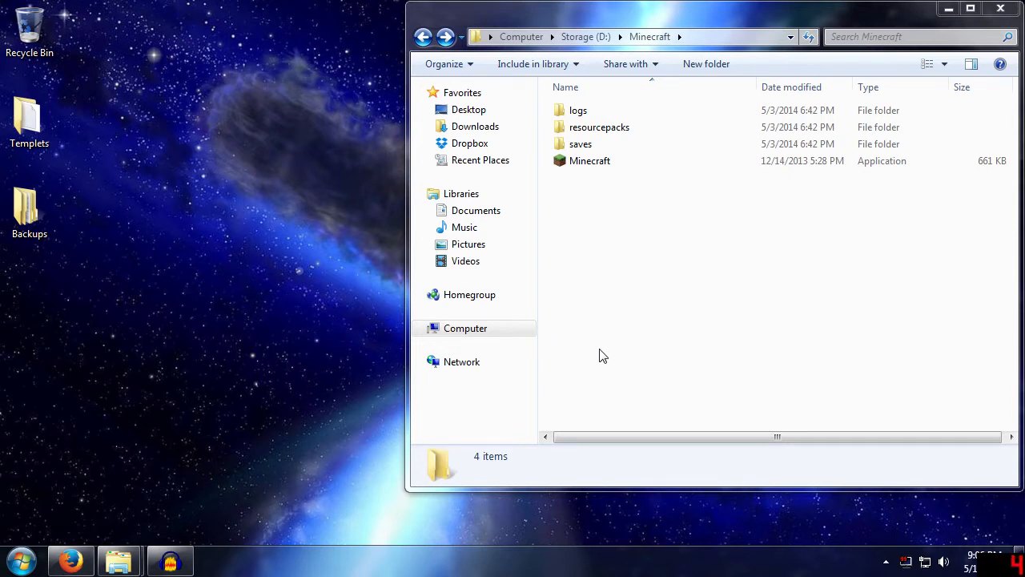
mouse_move(619, 334)
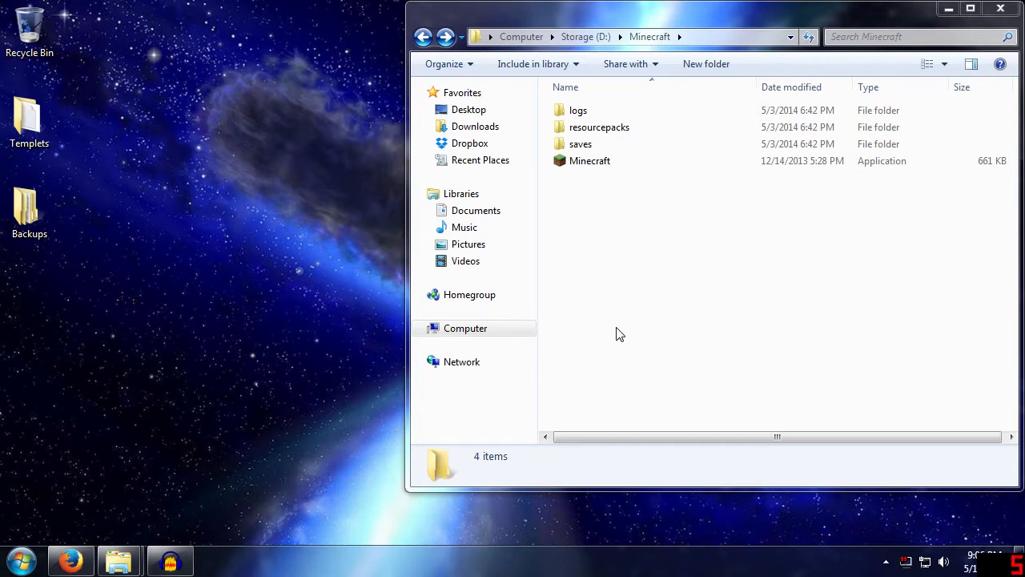
mouse_move(638, 294)
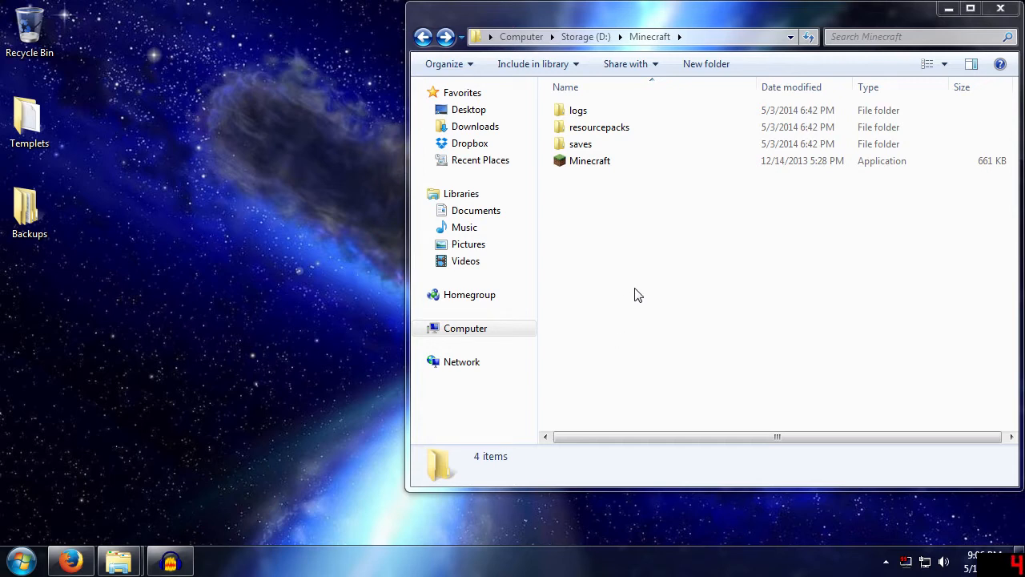
mouse_move(627, 278)
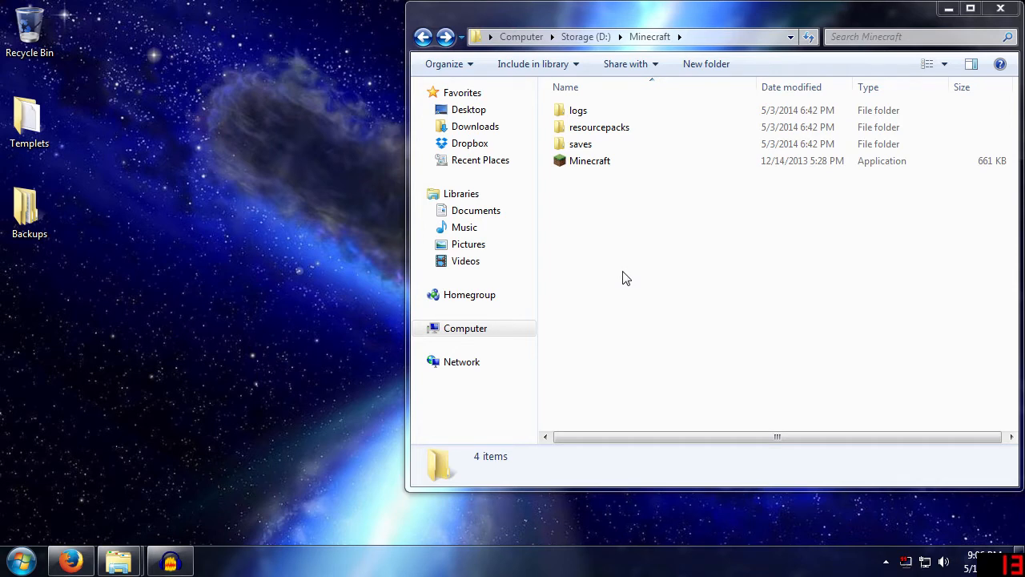
mouse_move(590, 212)
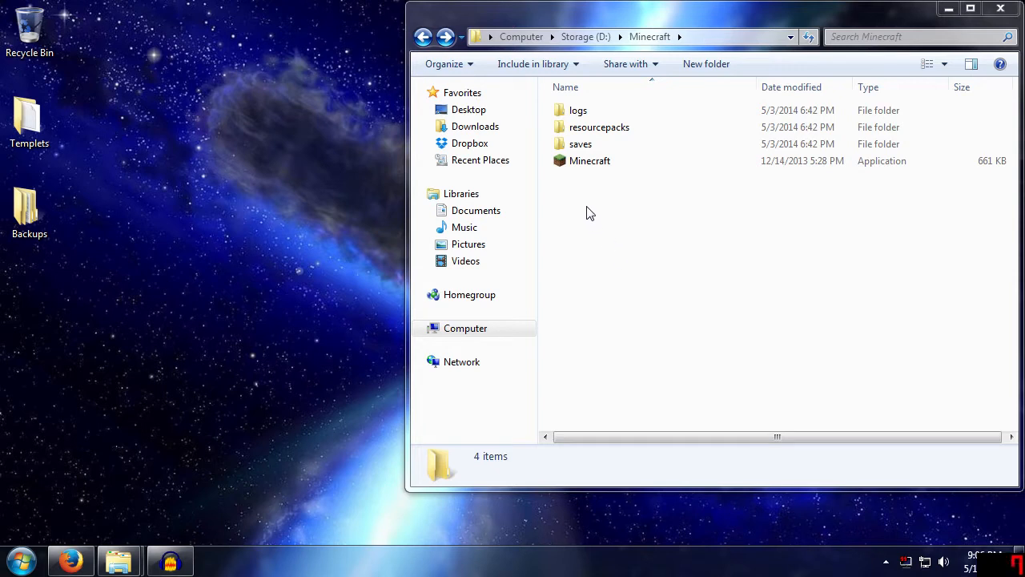
- Select Minecraft.exe in D:\Minecraft to show its details
click(590, 161)
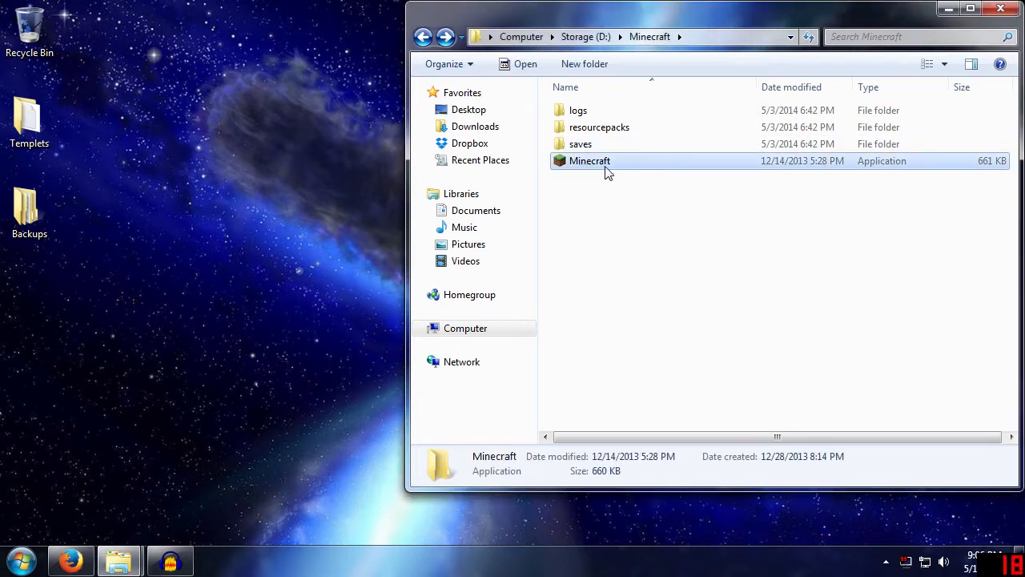
mouse_move(589, 160)
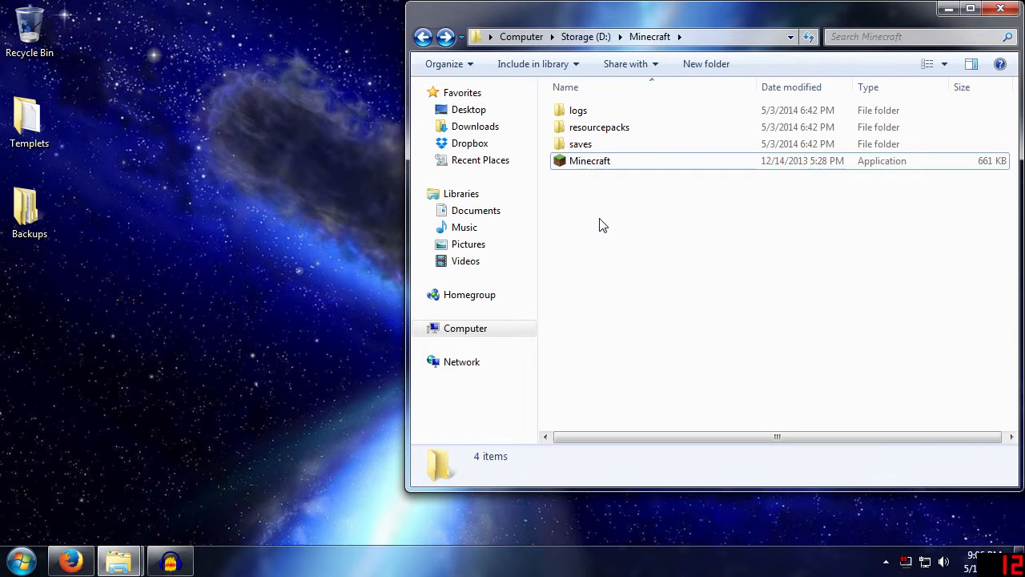
mouse_move(605, 269)
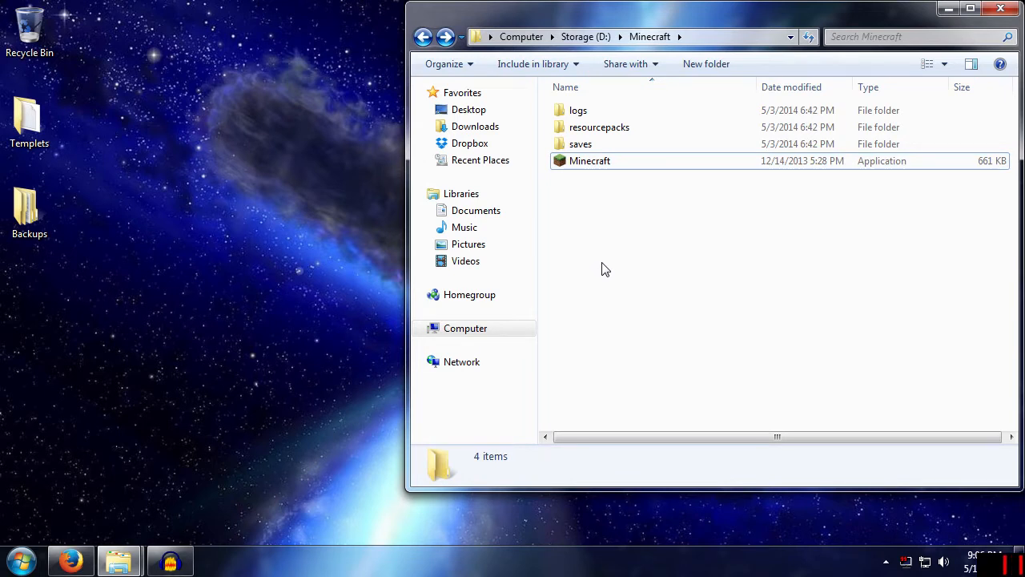
mouse_move(573, 264)
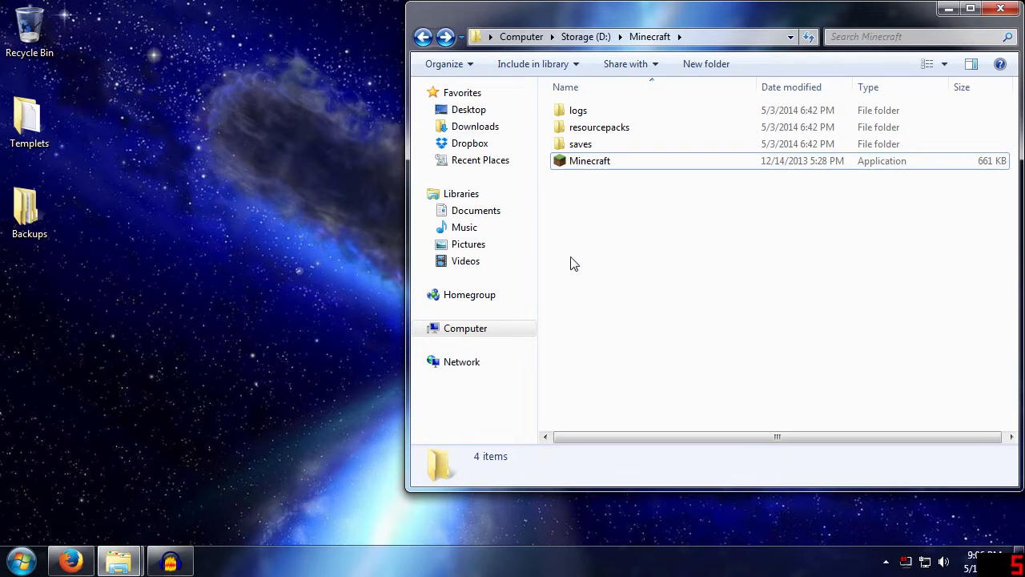
mouse_move(625, 300)
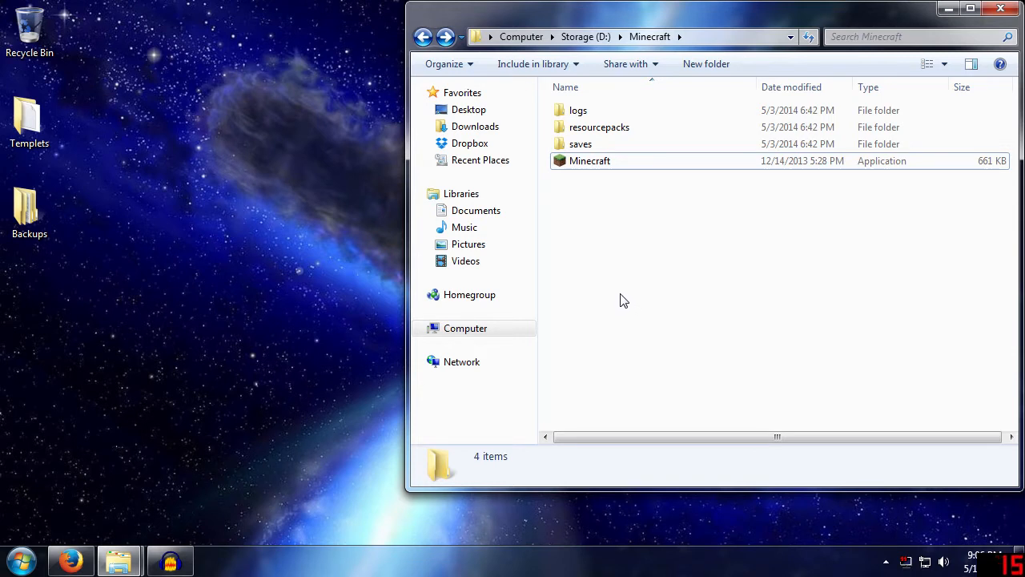
mouse_move(36, 545)
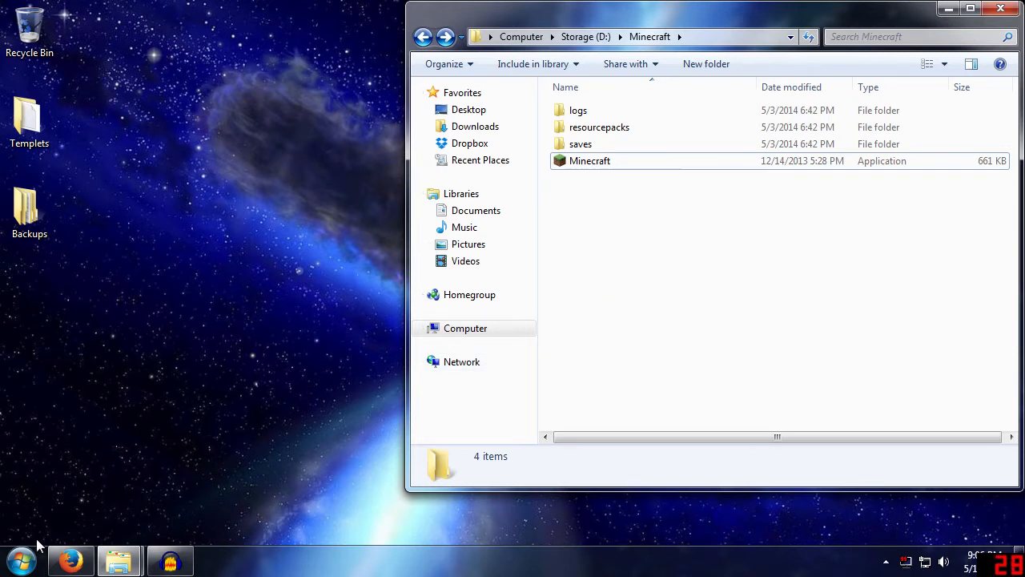
mouse_move(80, 516)
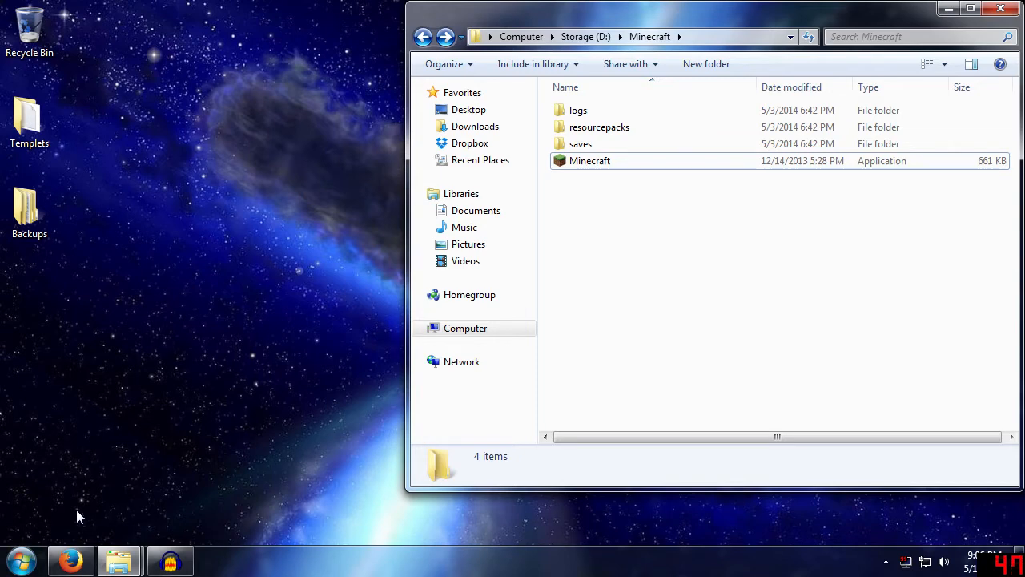
mouse_move(345, 423)
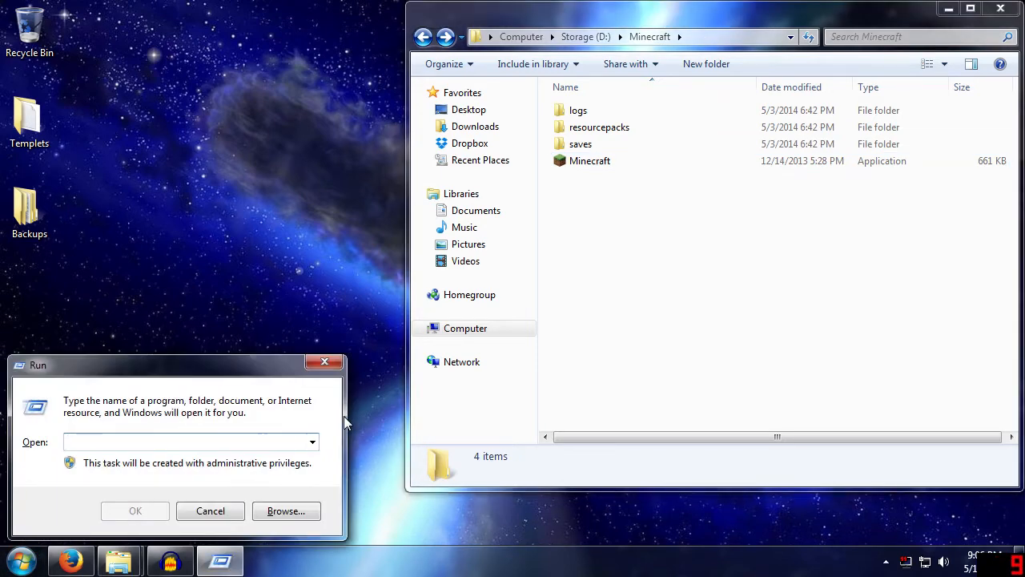
- Start an administrator Command Prompt with cmd and list all variables using set
text(cm)
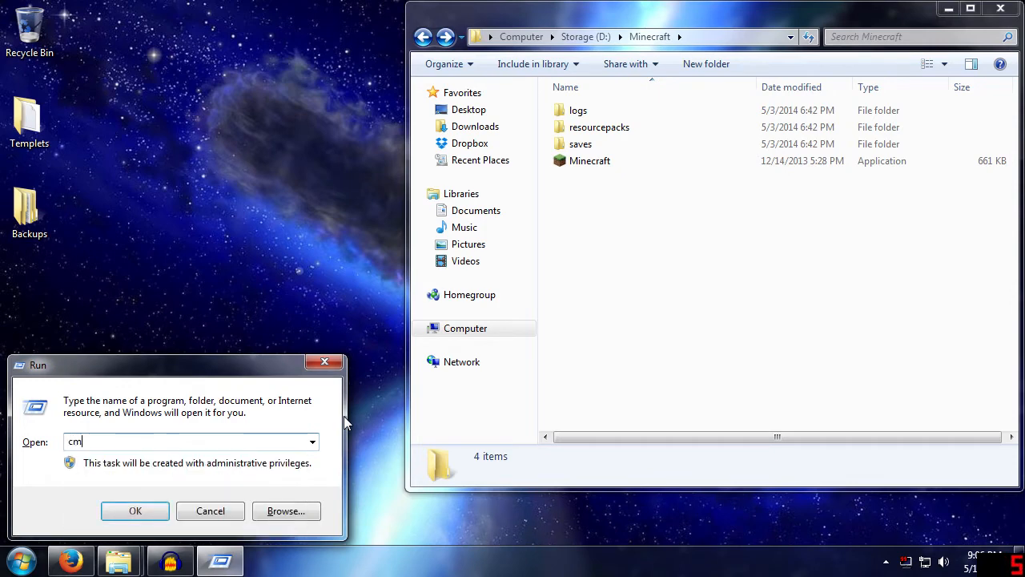
click(135, 510)
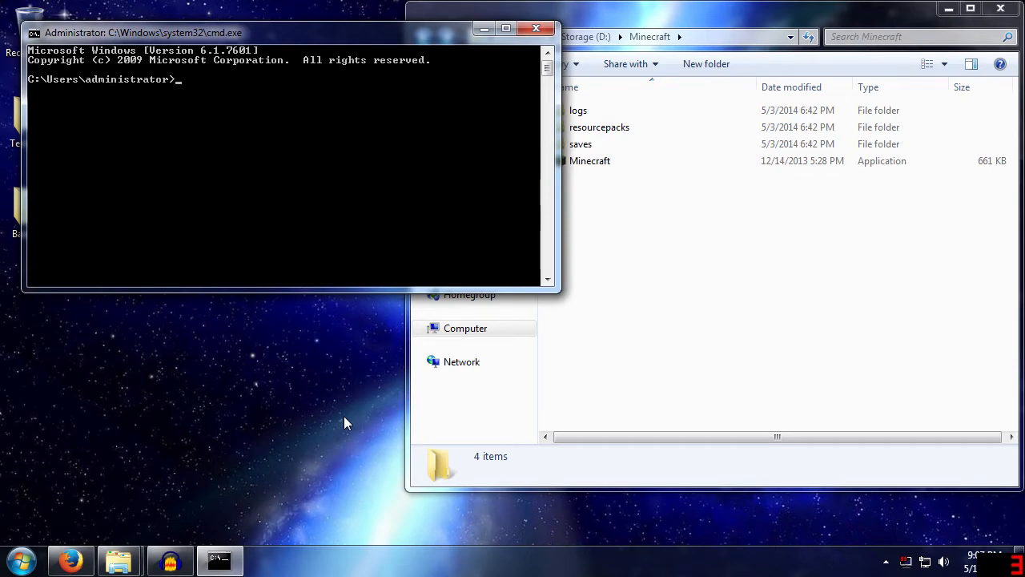
text(set)
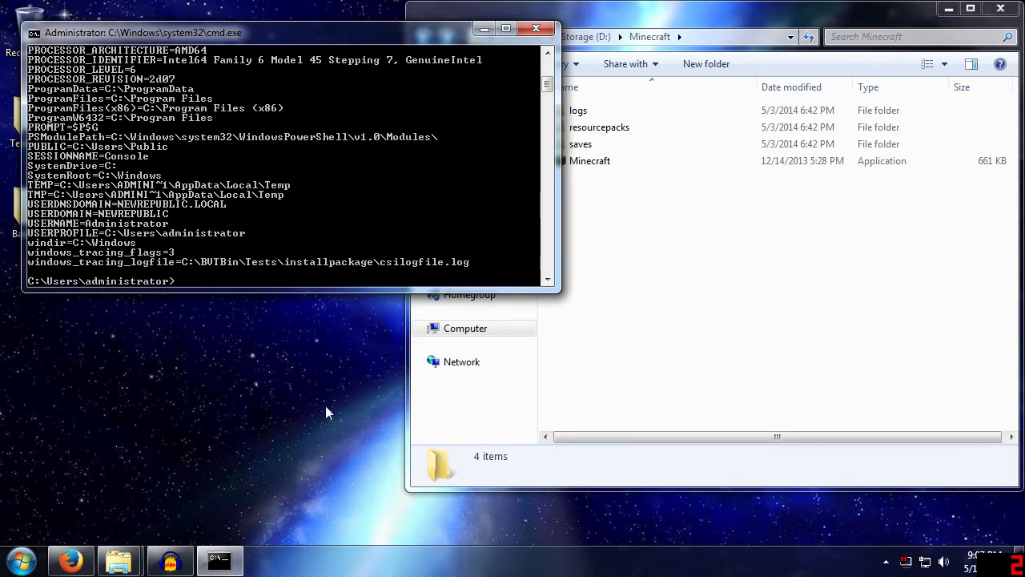
mouse_move(335, 246)
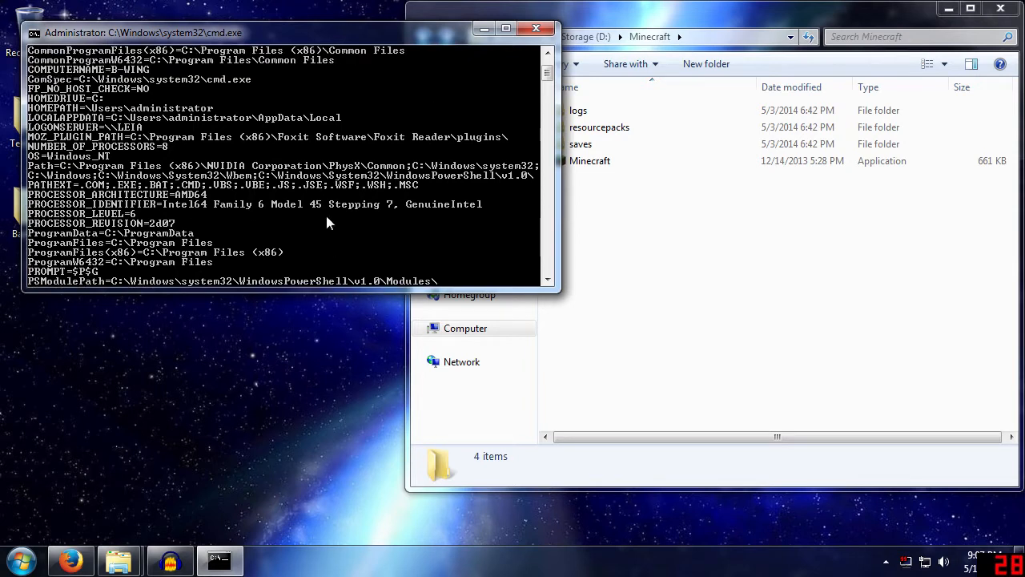
mouse_move(387, 214)
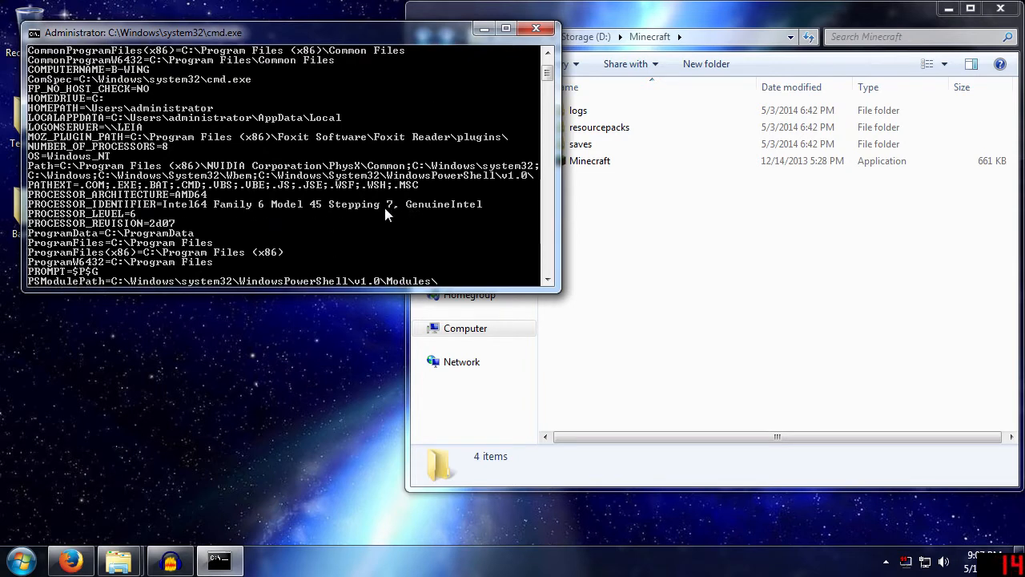
mouse_move(254, 151)
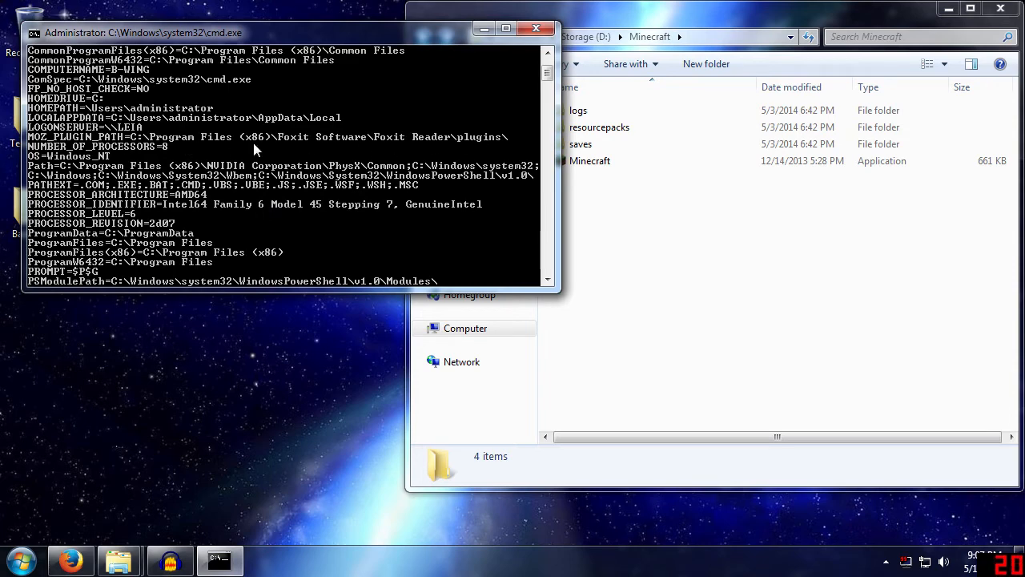
mouse_move(203, 176)
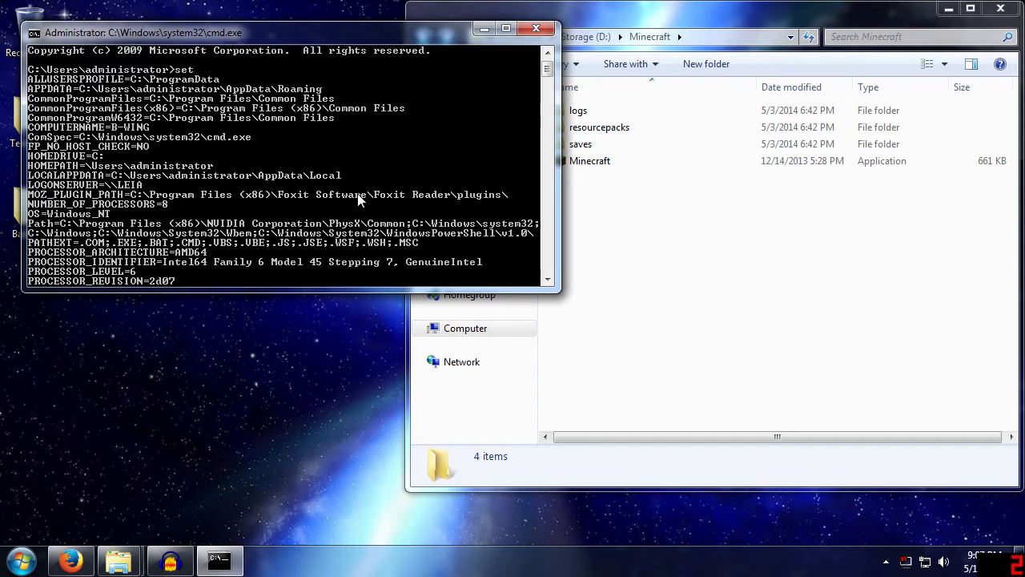
scroll(down, 3)
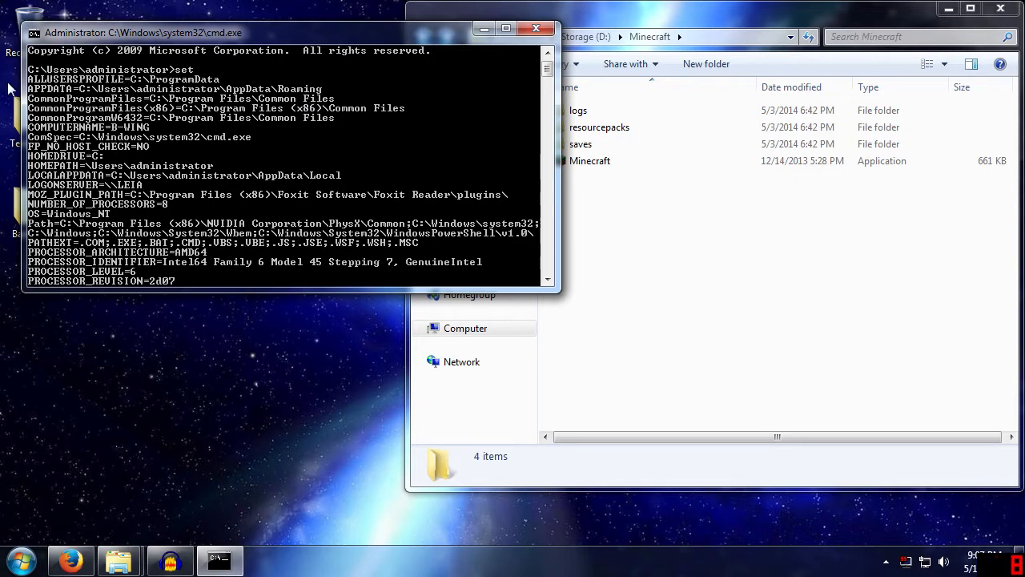
mouse_move(296, 96)
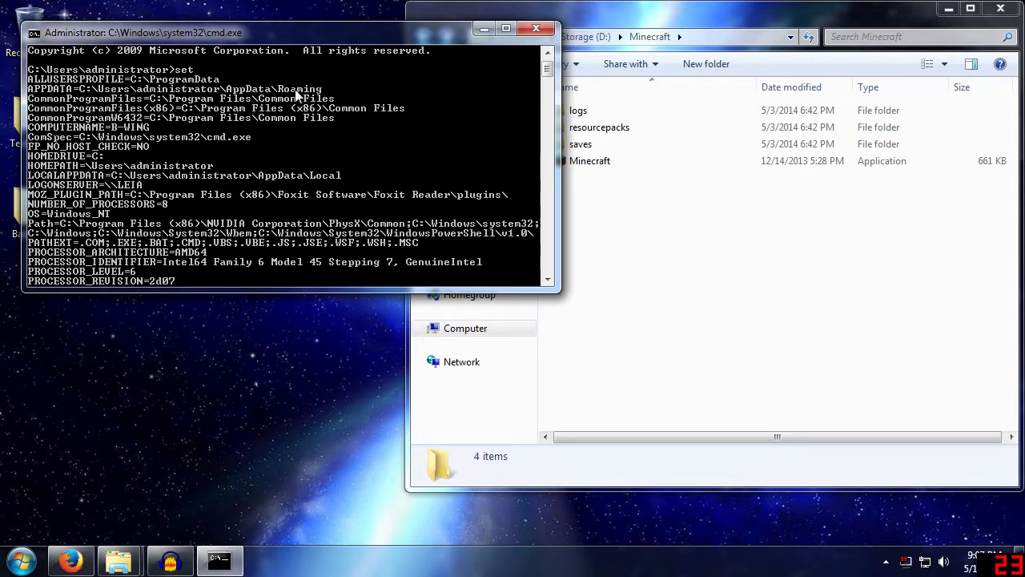
mouse_move(679, 231)
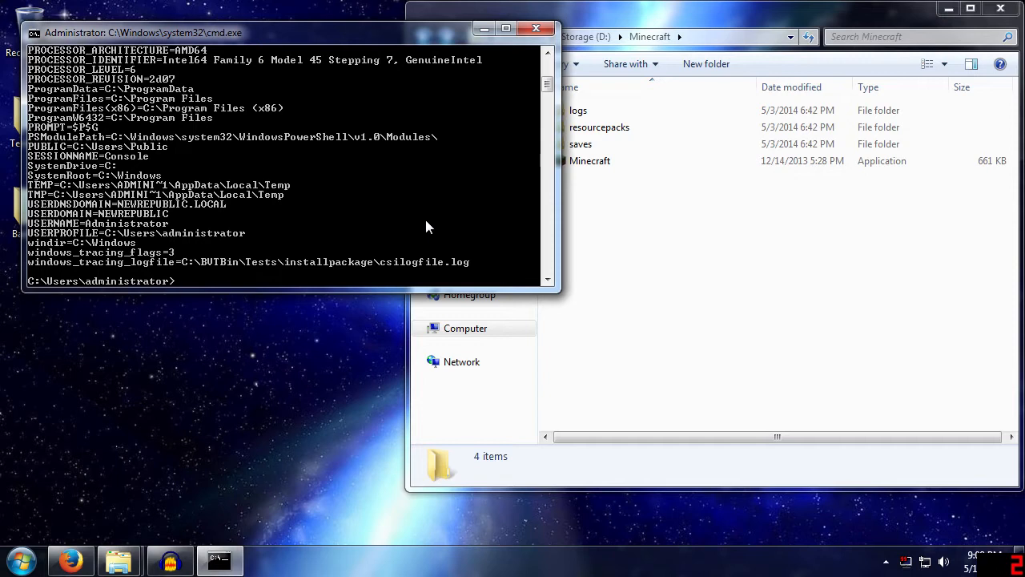
- Enter 'set APPDATA=D:\Minecraft\temp' in the Command Prompt session
text(set)
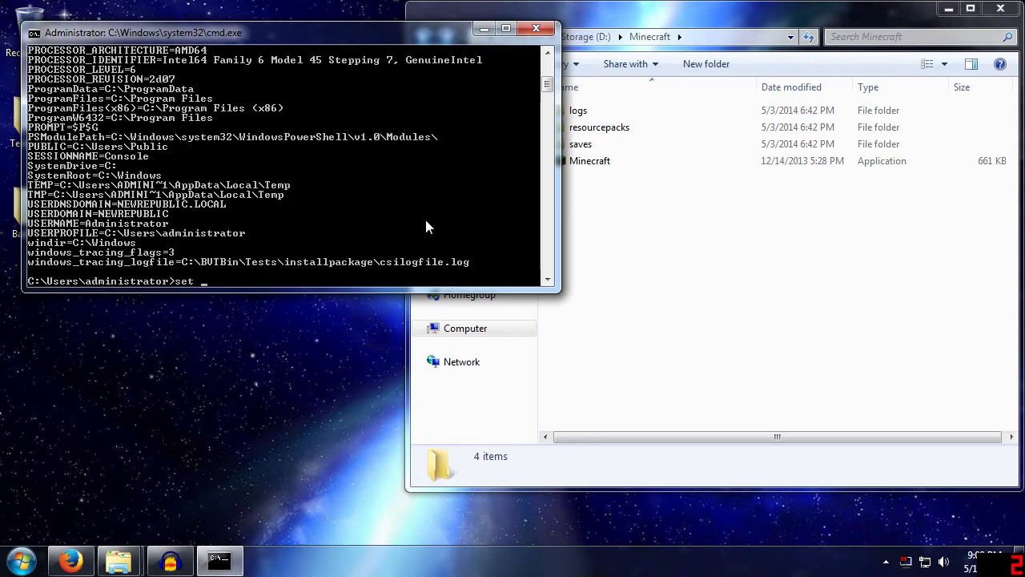
text(APPDATA)
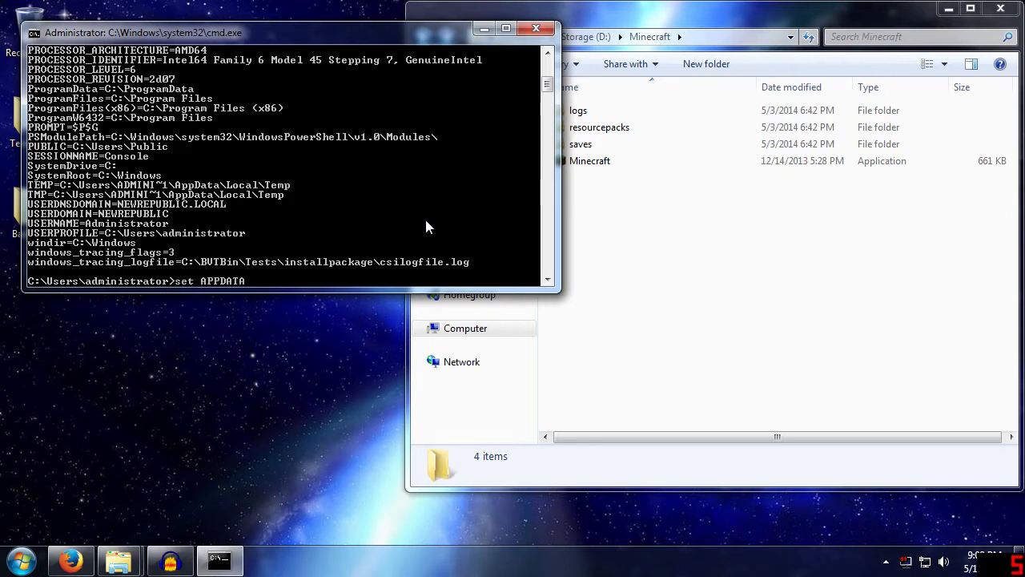
text(=)
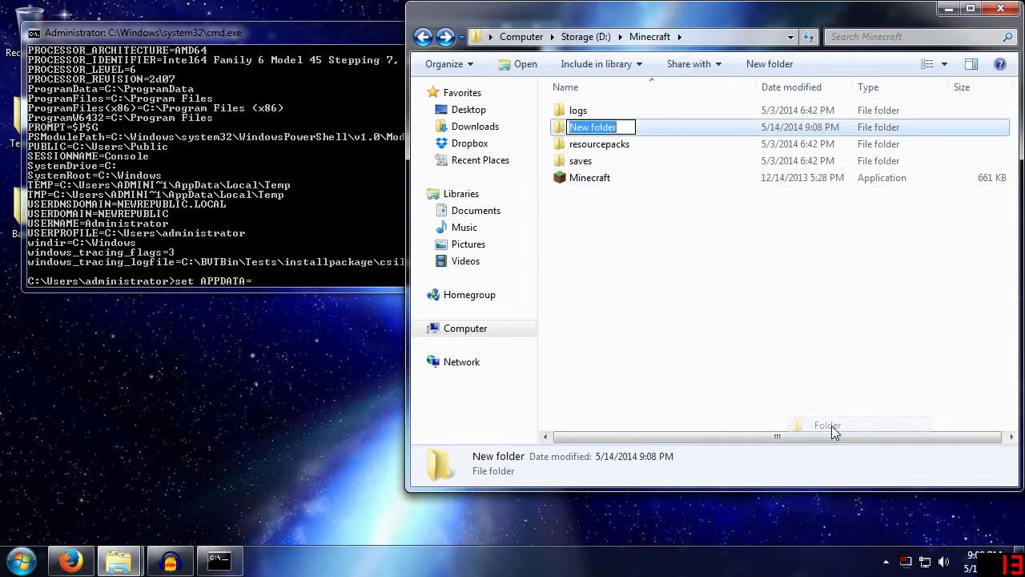
text(temp)
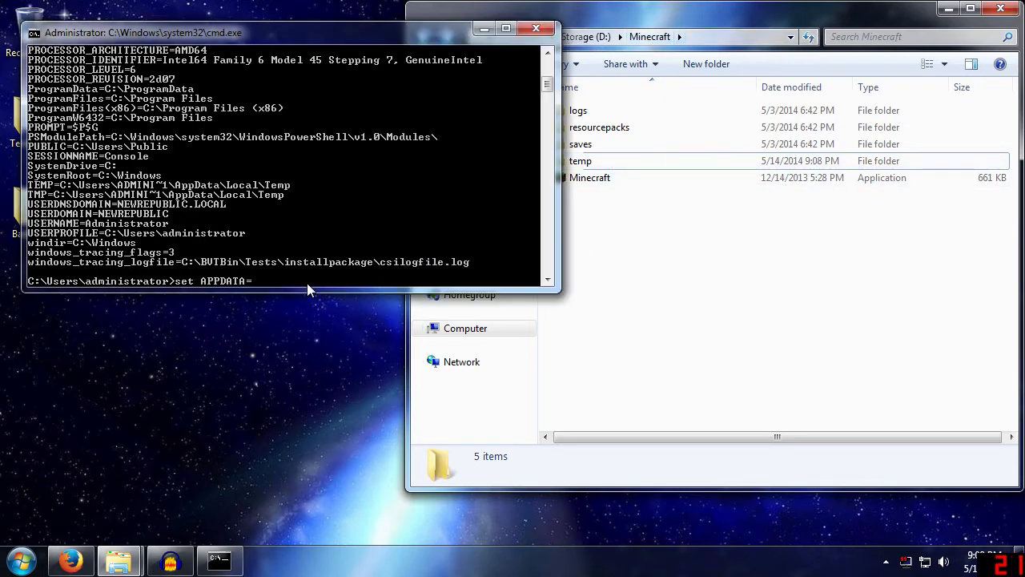
text(D:\)
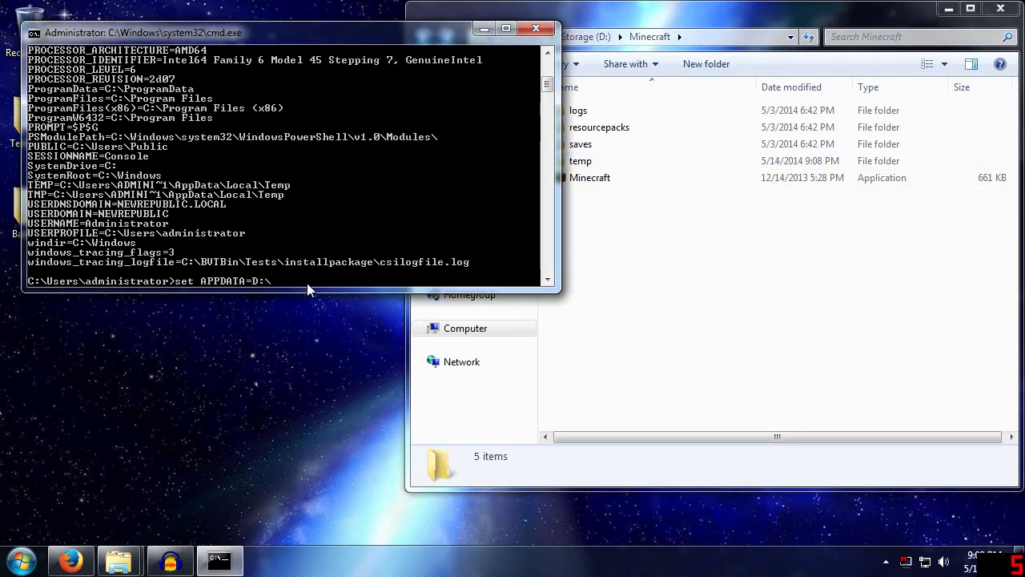
text(Minecraf)
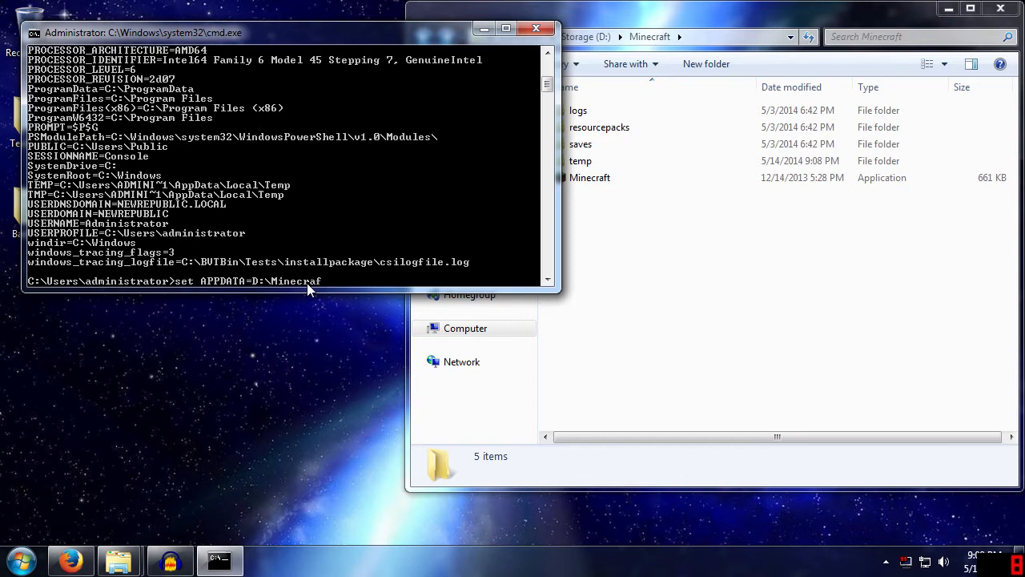
text(t\temp)
text(set)
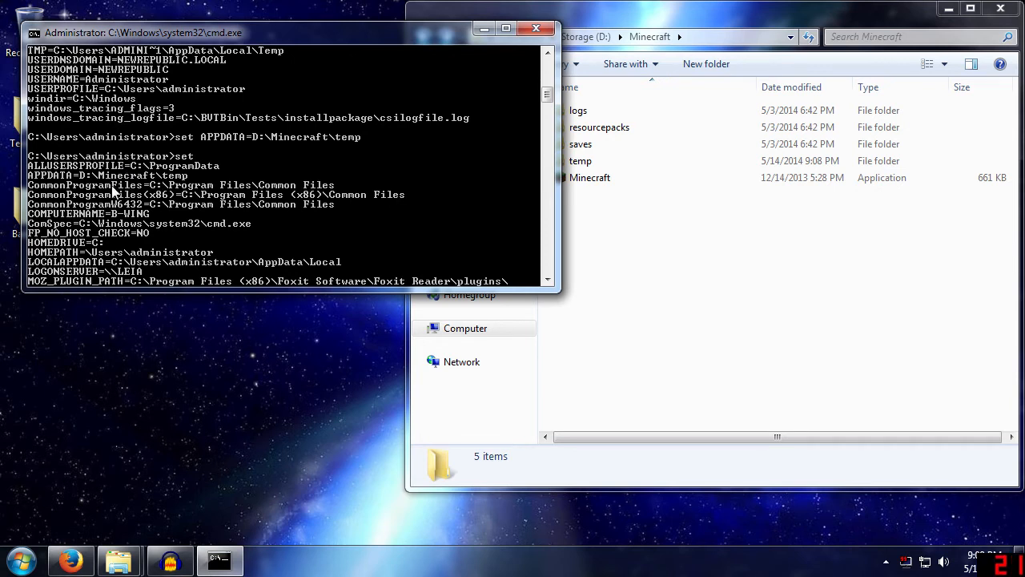
mouse_move(254, 181)
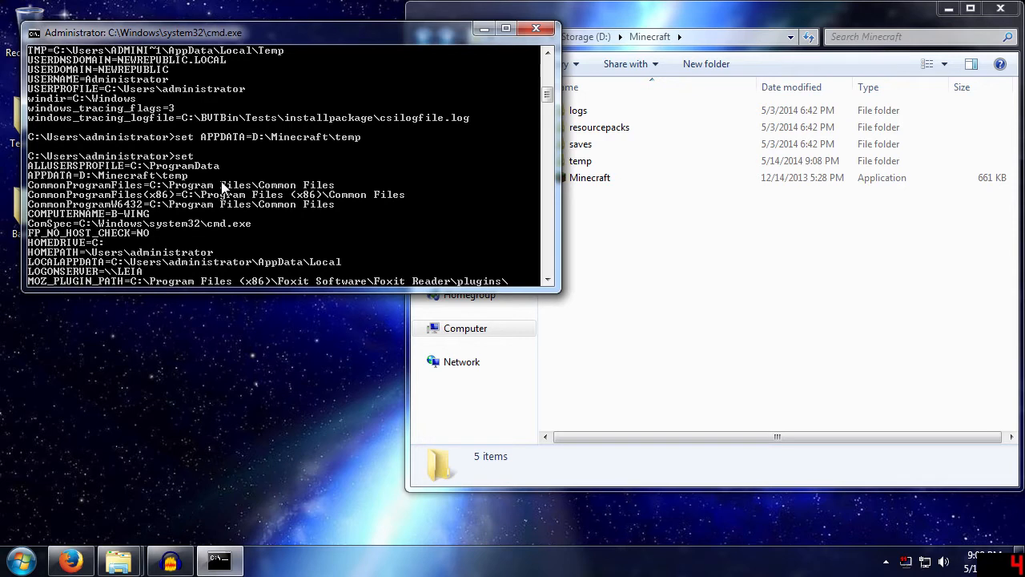
mouse_move(199, 191)
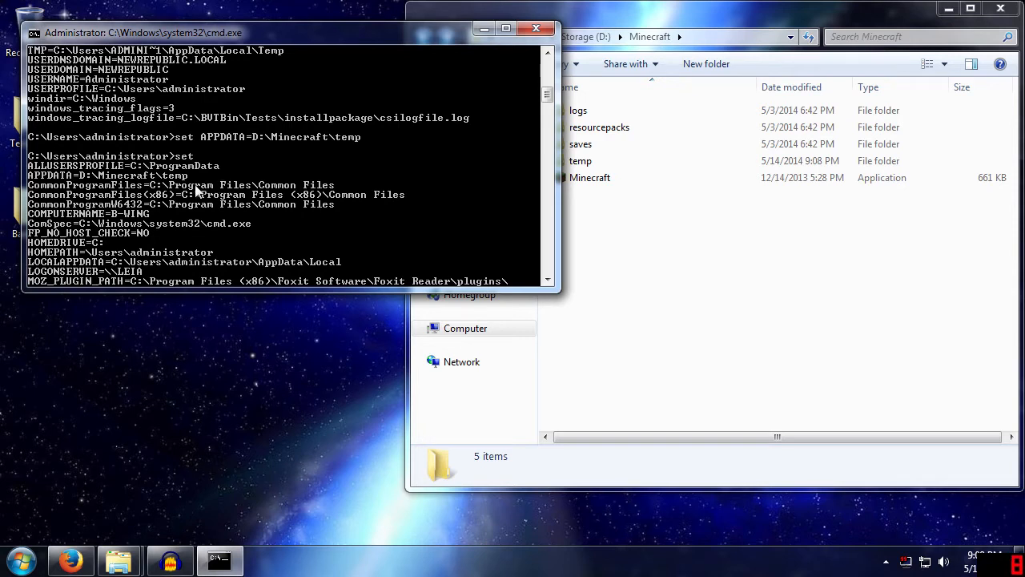
mouse_move(152, 185)
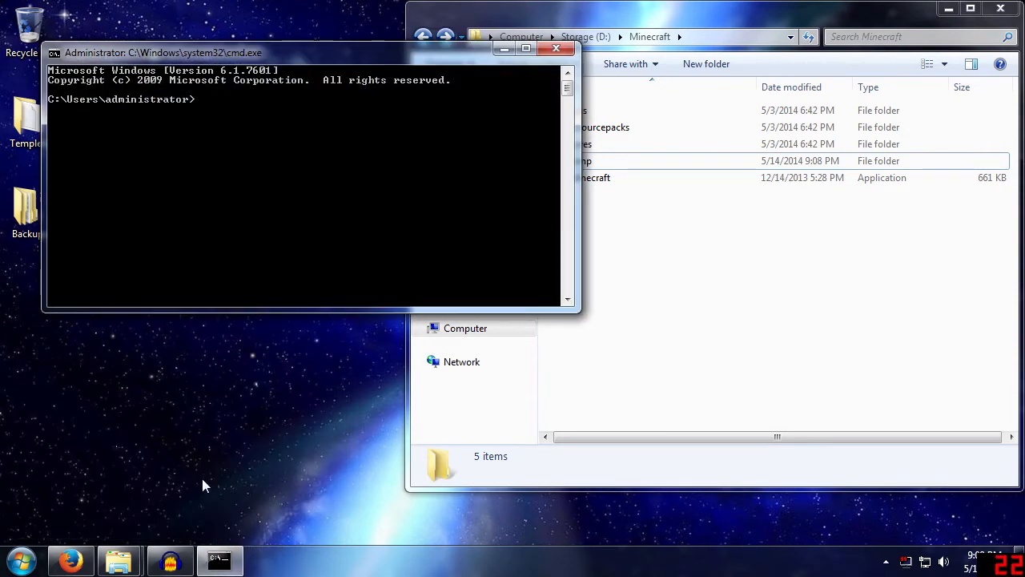
- Run set in a new console, showing APPDATA at C:\Users\administrator\AppData\Roaming
text(set)
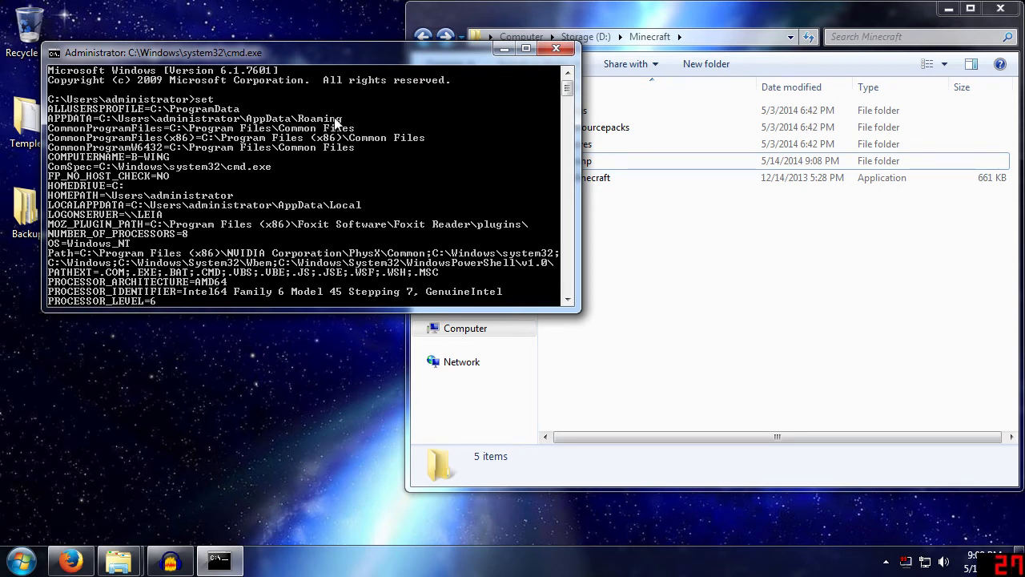
mouse_move(338, 124)
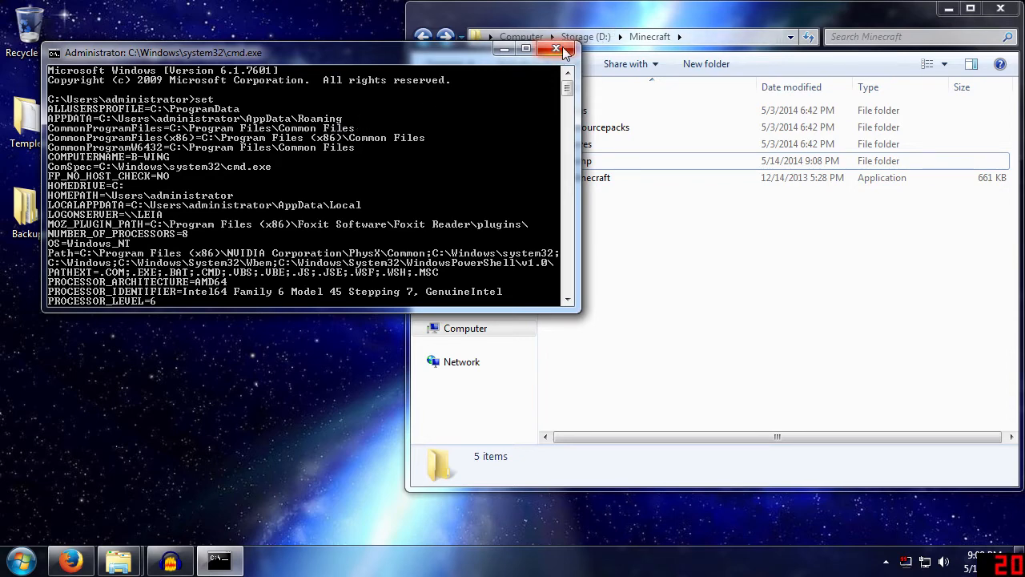
- Close the console and add a new text document Minecraft to D:\Minecraft
click(555, 49)
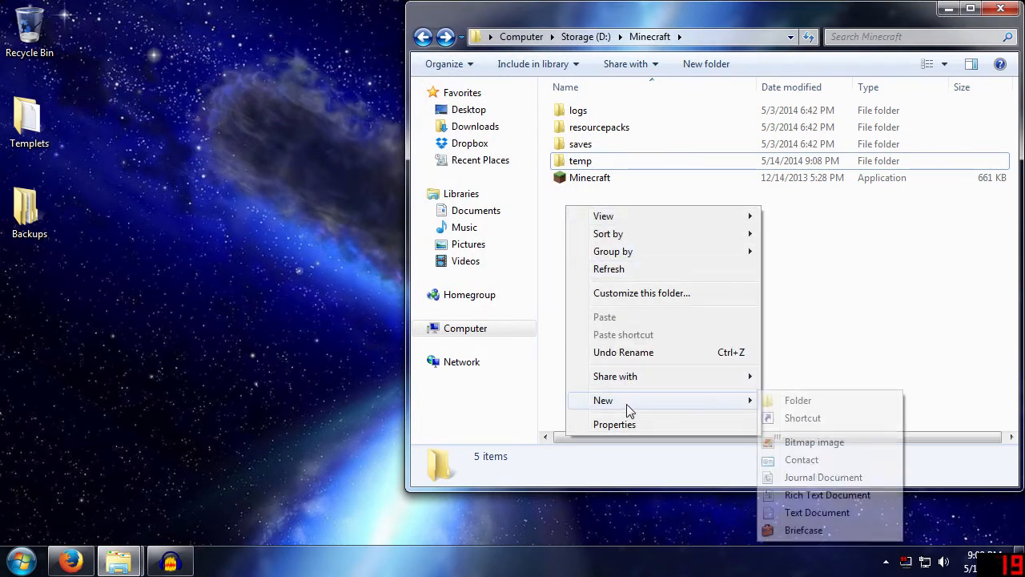
click(817, 512)
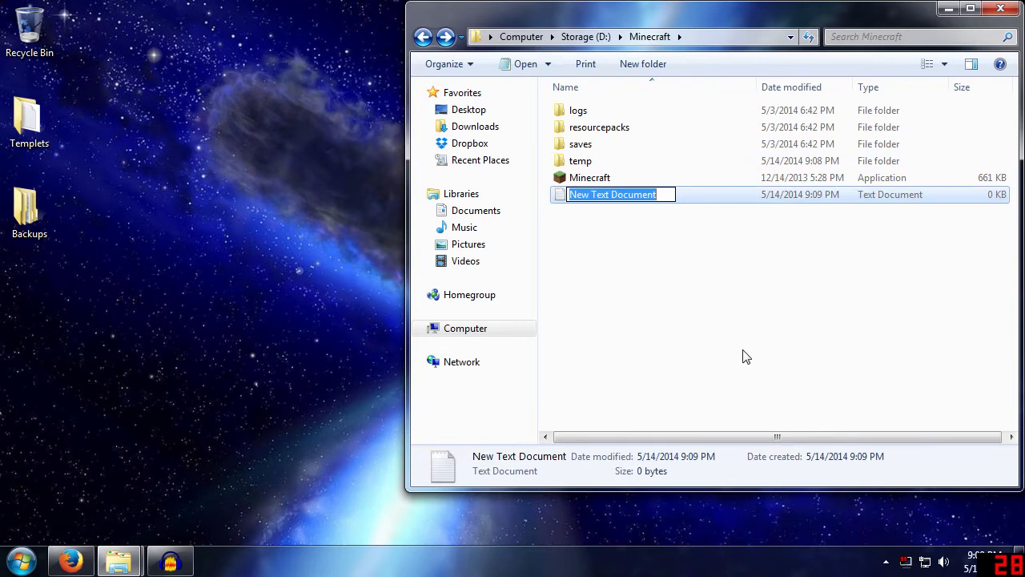
text(minecraft)
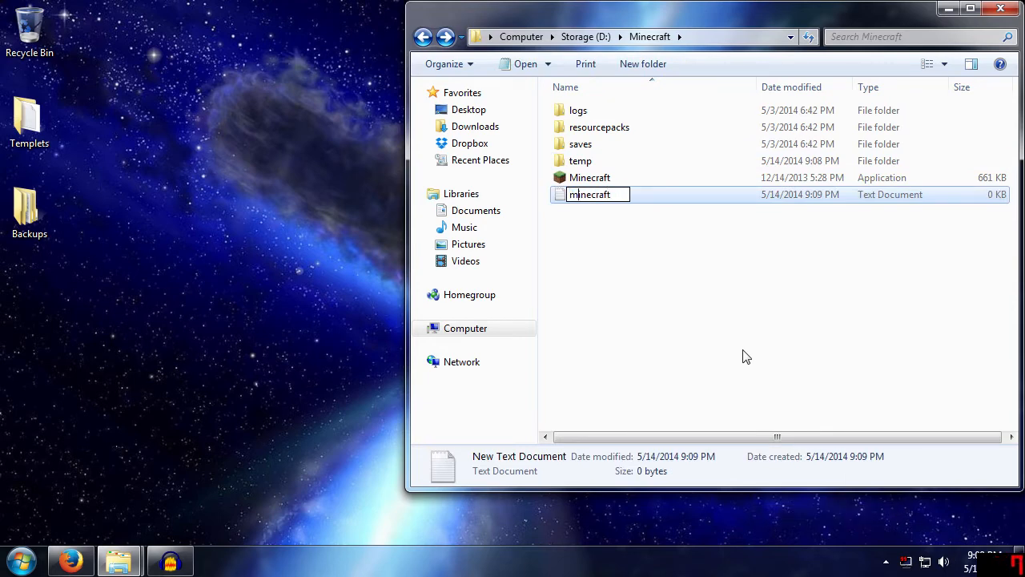
text(Minecraft)
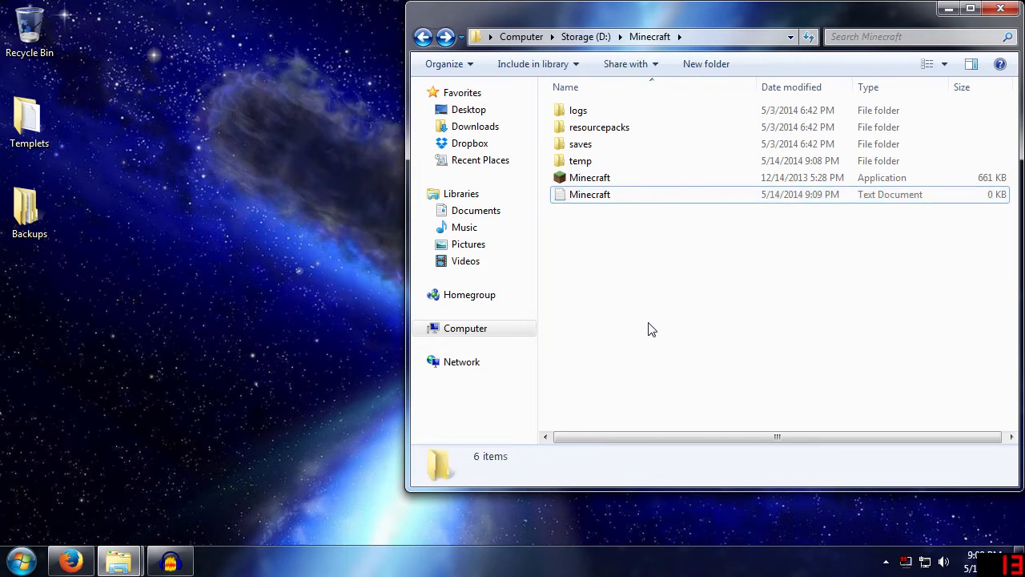
mouse_move(595, 268)
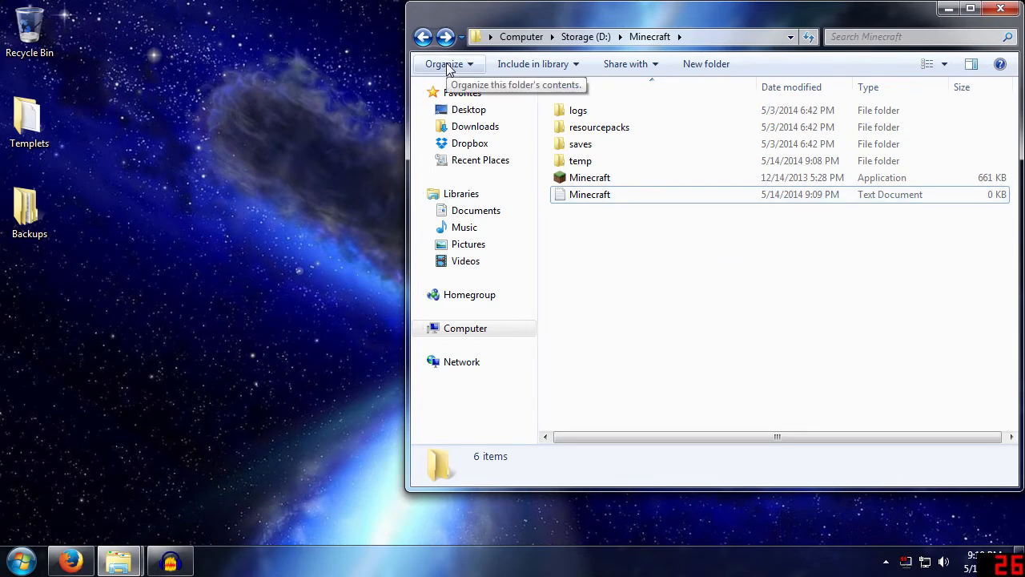
- Open Folder and search options from the Organize menu
click(444, 64)
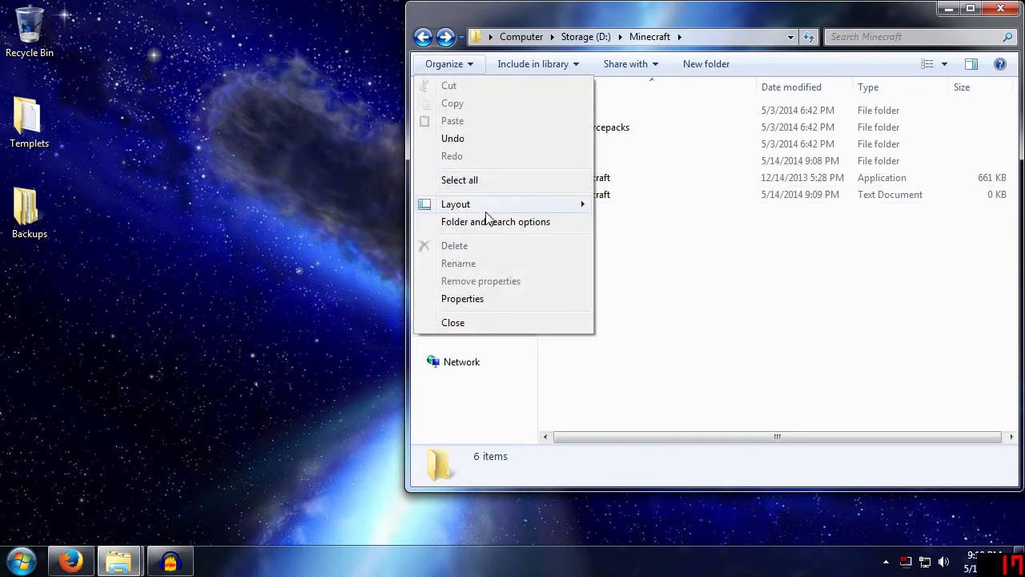
mouse_move(495, 222)
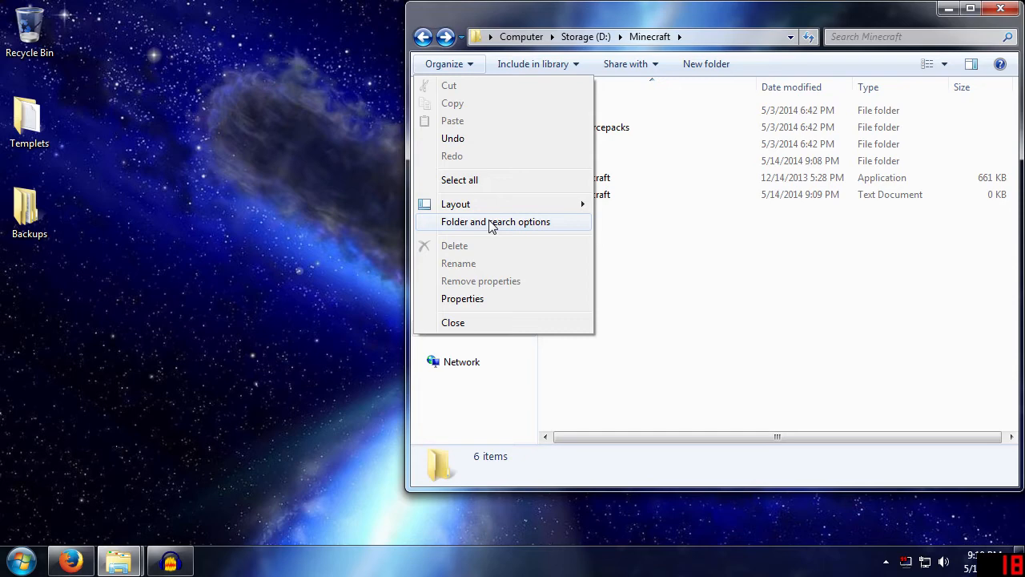
mouse_move(488, 226)
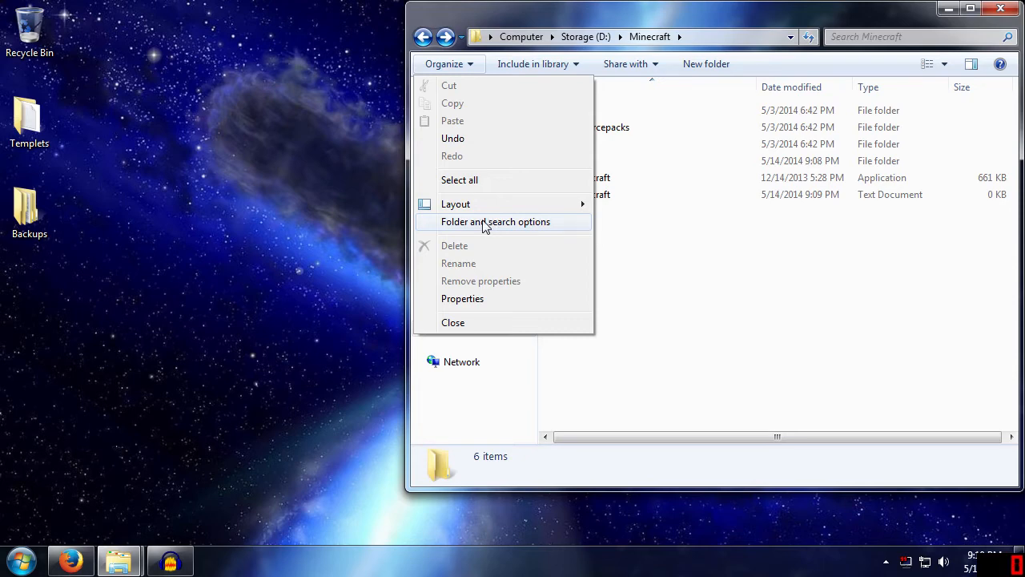
click(495, 221)
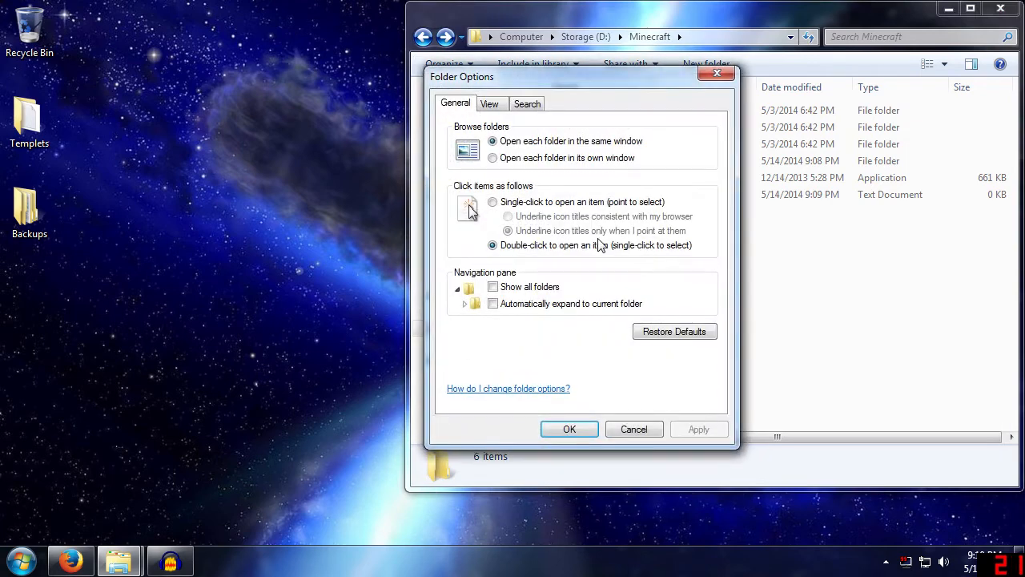
- Uncheck 'Hide extensions for known file types' on the View tab and apply
click(489, 102)
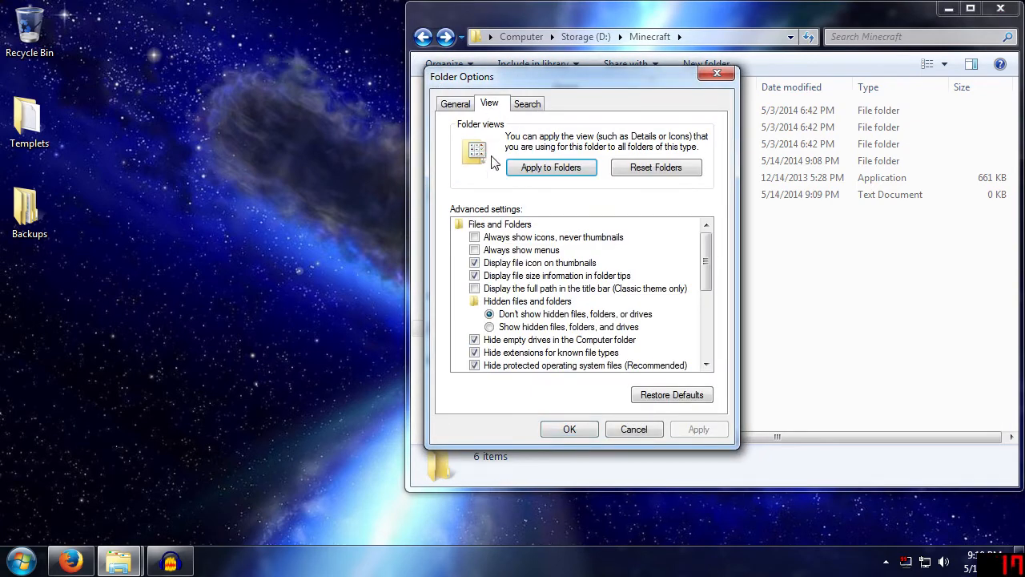
click(475, 352)
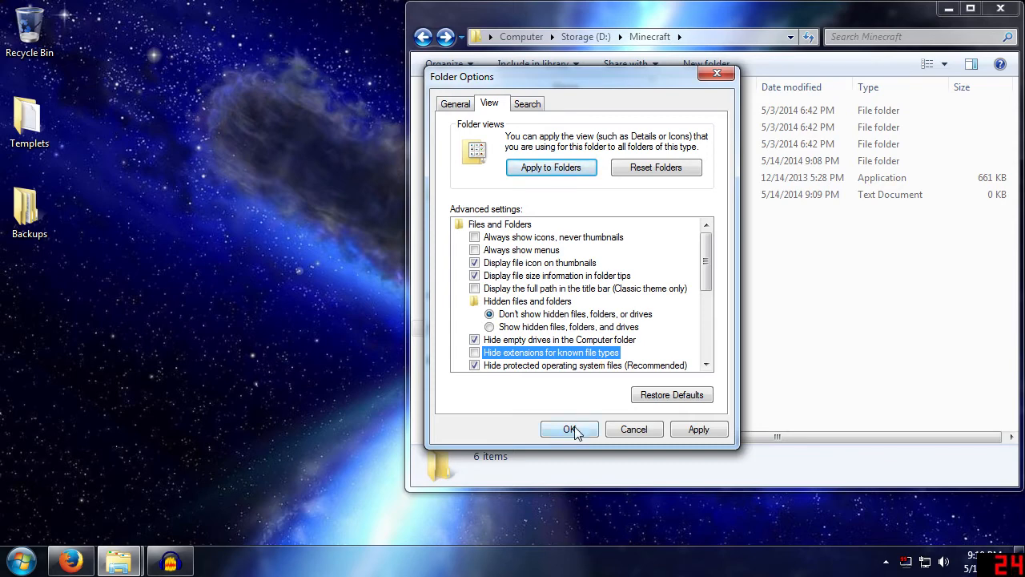
click(570, 429)
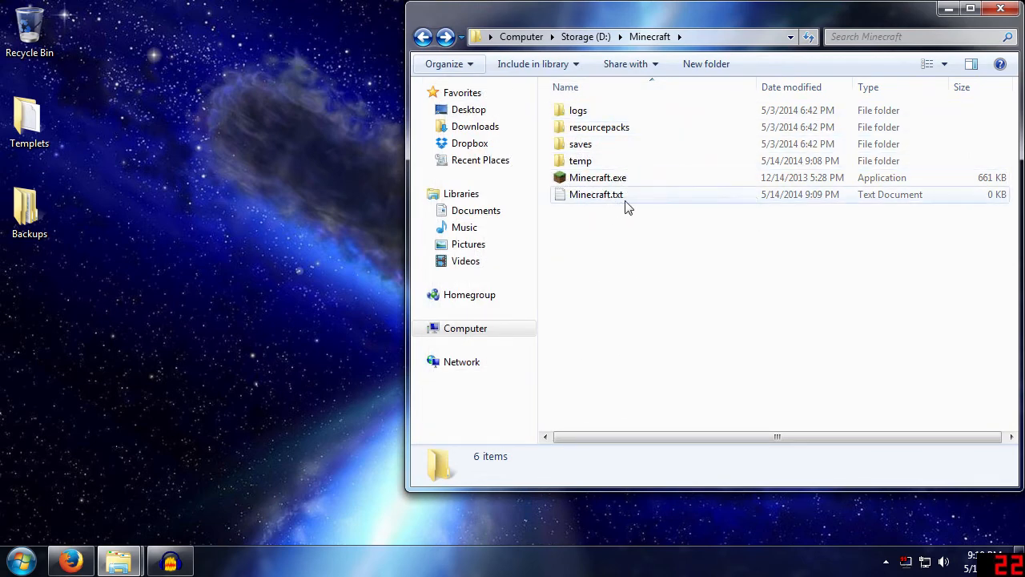
- Rename Minecraft.txt to Minecraft.bat, accept the extension warning, and open it in Notepad
right_click(596, 194)
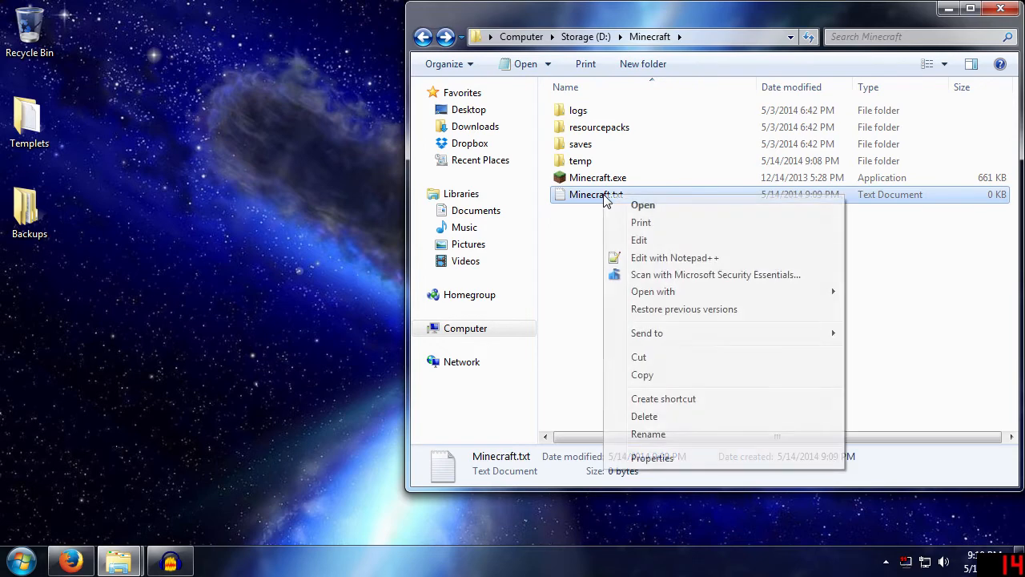
click(647, 433)
text(Minecraft.ba)
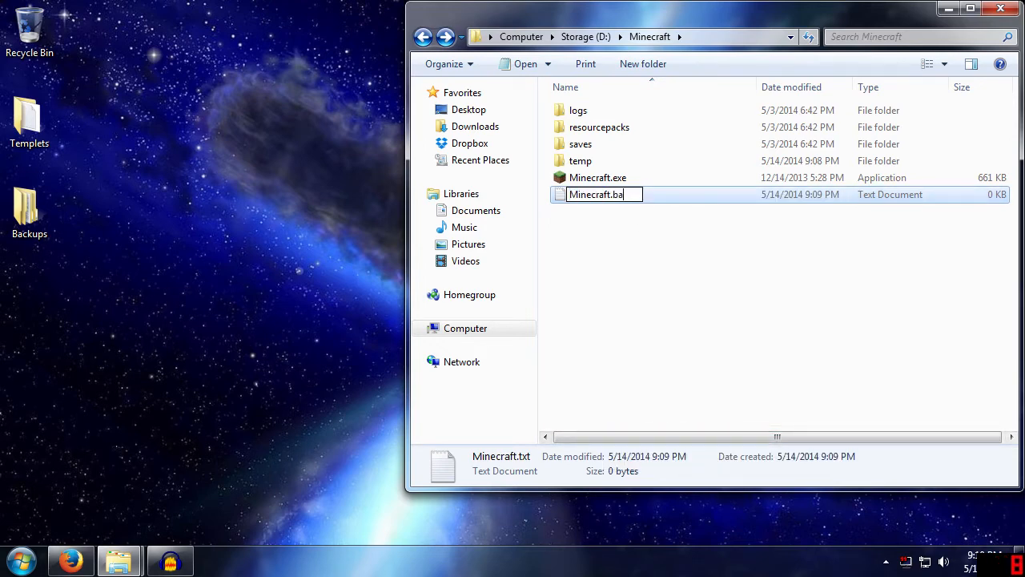
key(enter)
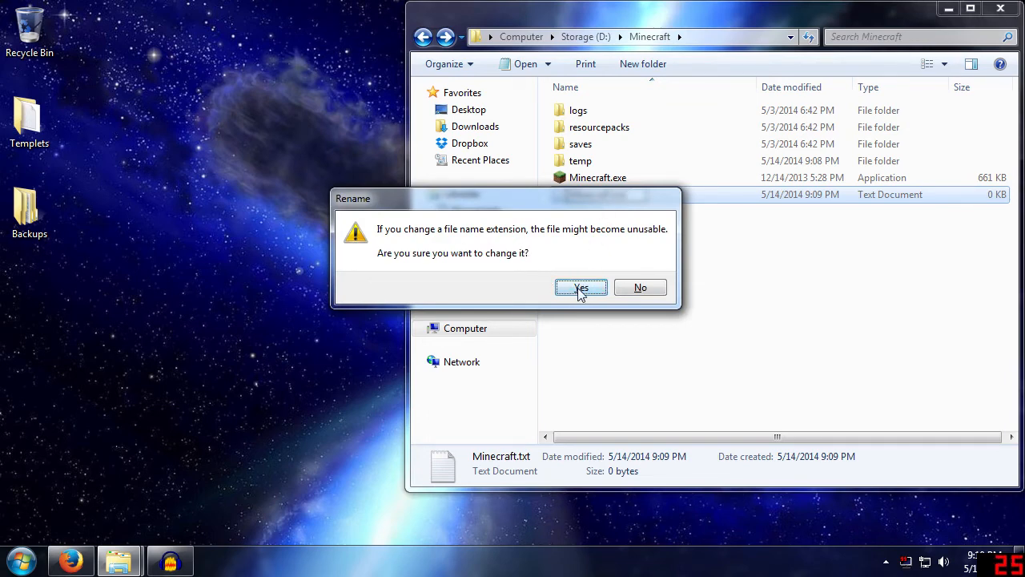
click(581, 287)
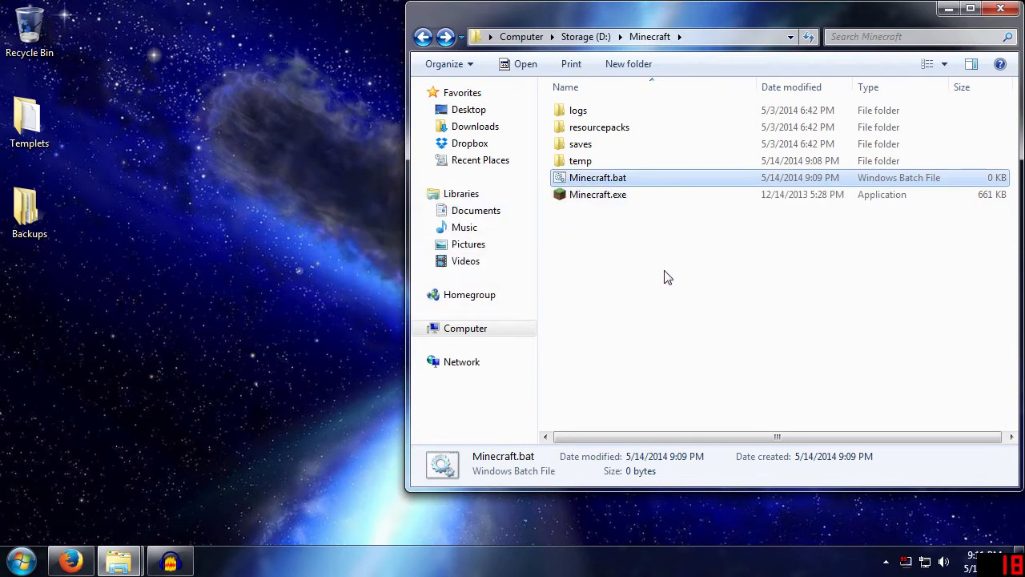
mouse_move(576, 180)
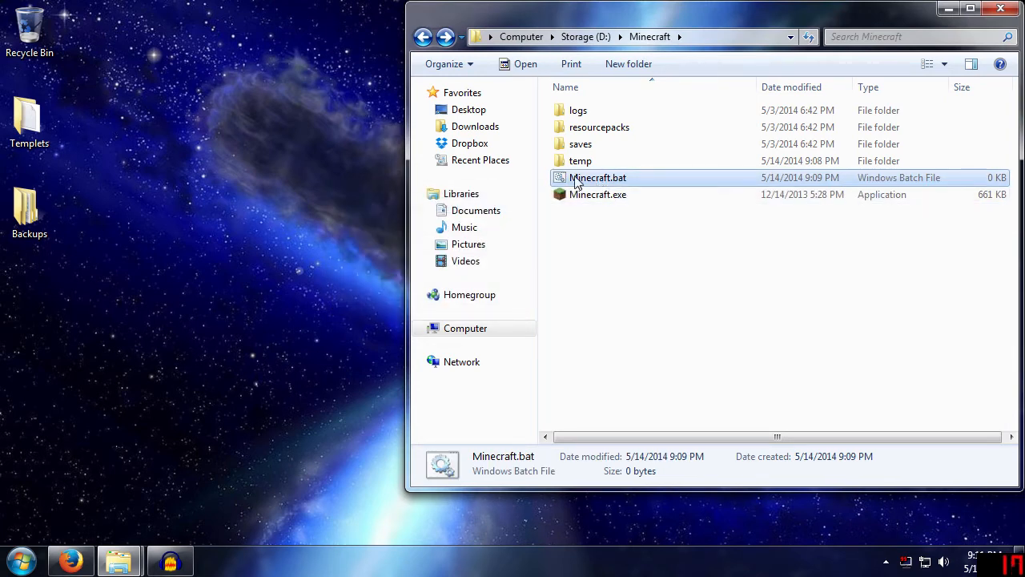
mouse_move(597, 177)
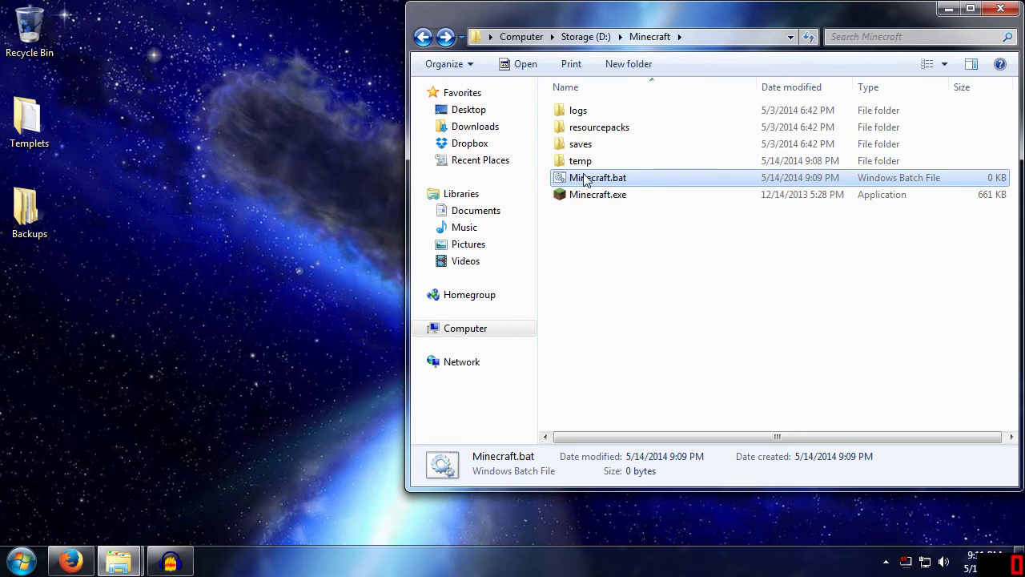
double_click(597, 177)
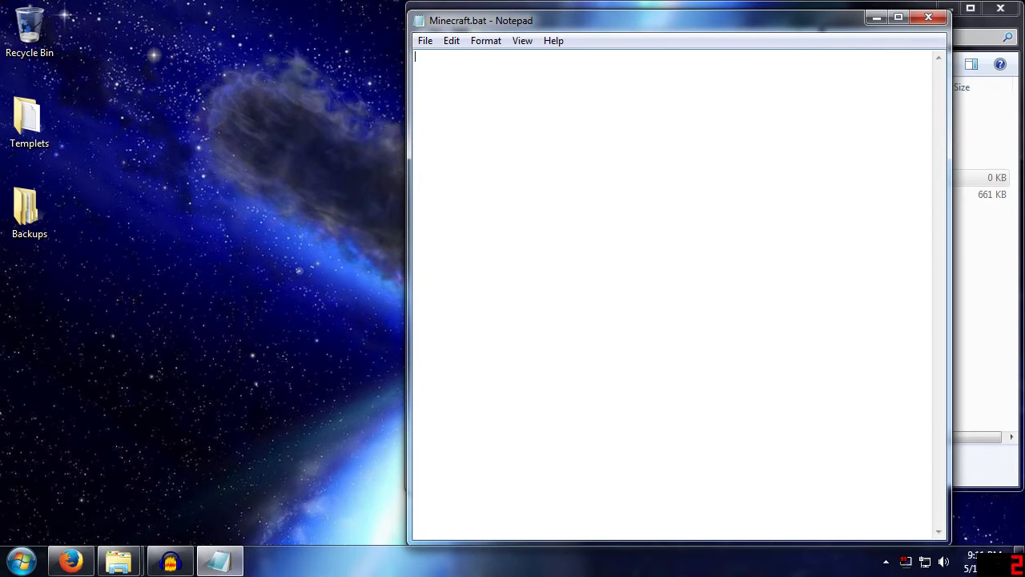
- Write the first line: set APPDATA=D:\Minecraft\Temp
text(set)
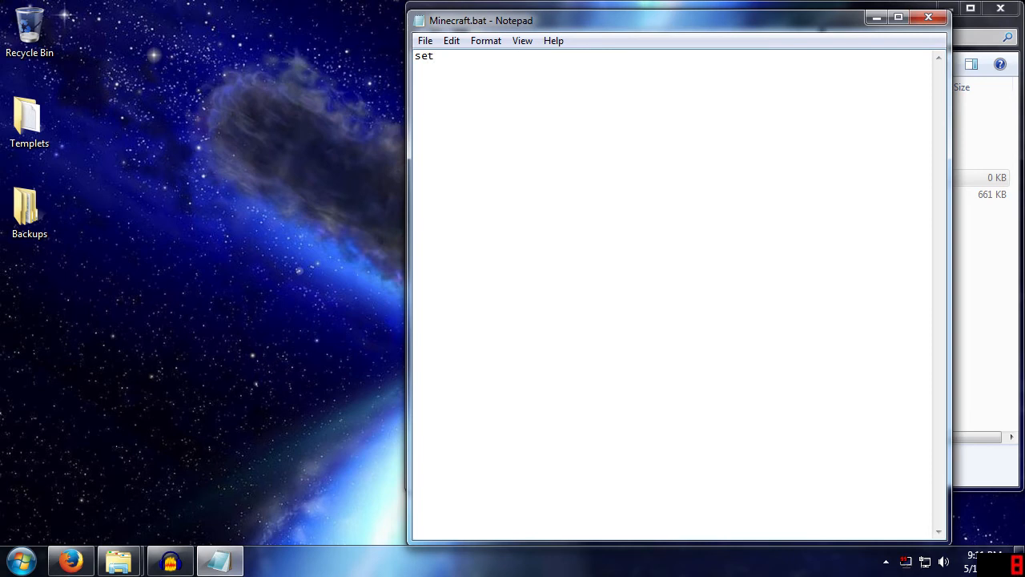
text(APPDA)
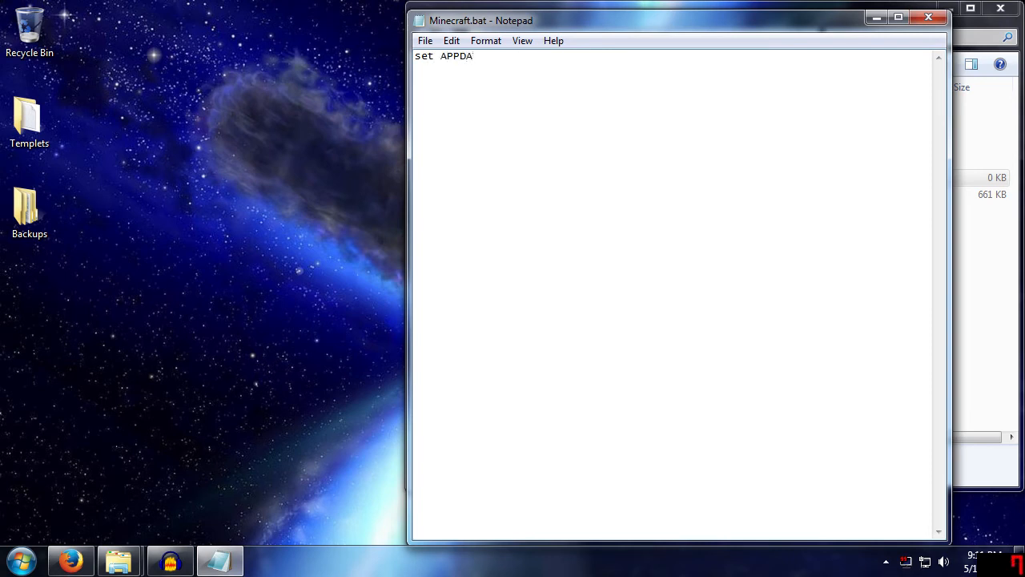
text(TA)
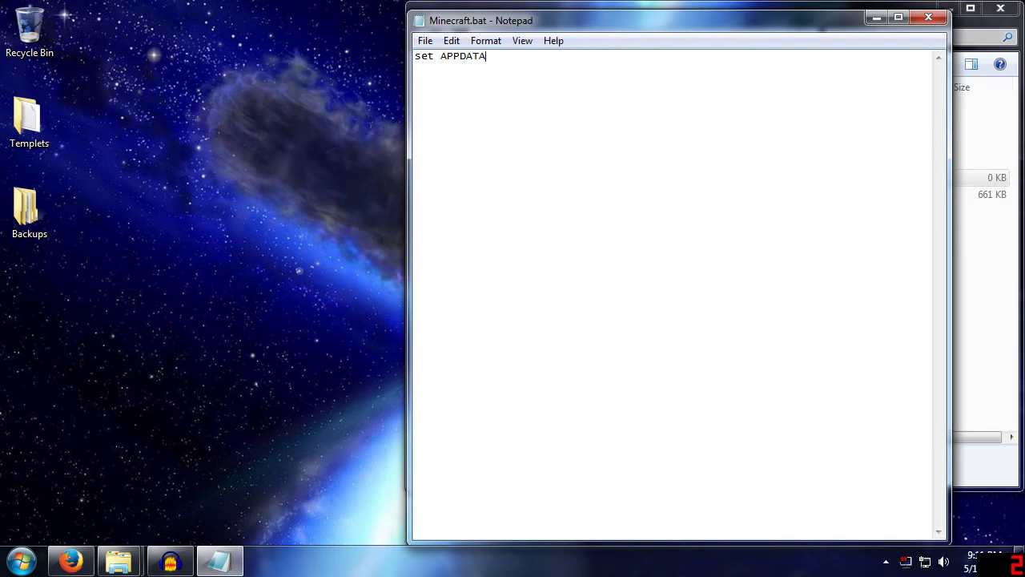
text(=D)
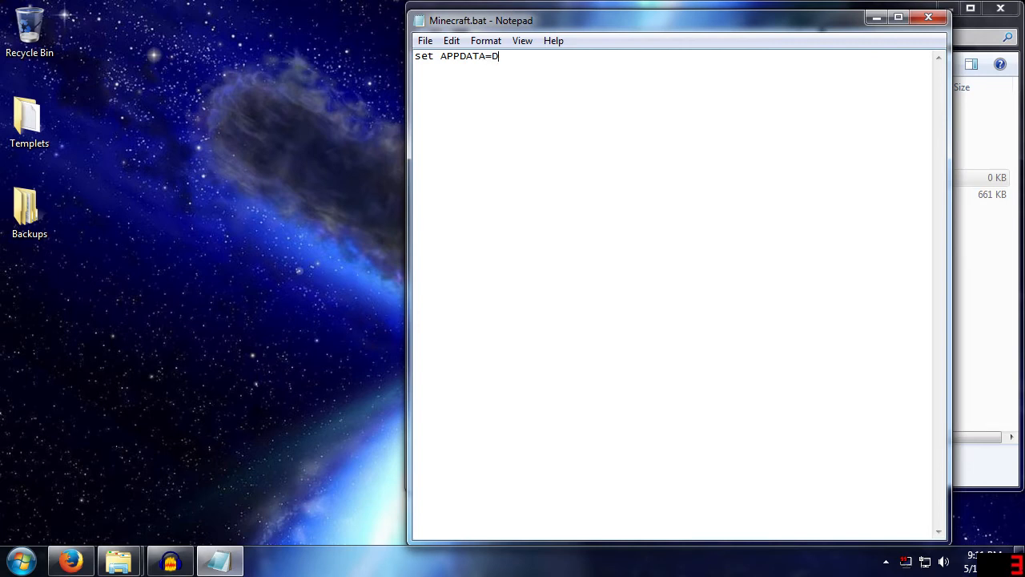
text(:\)
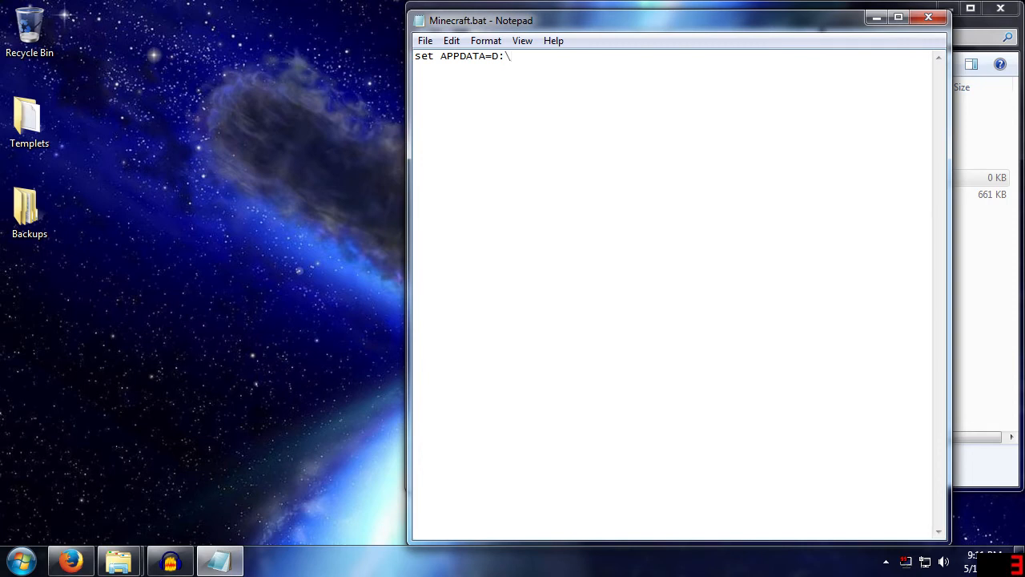
text(Minecraft)
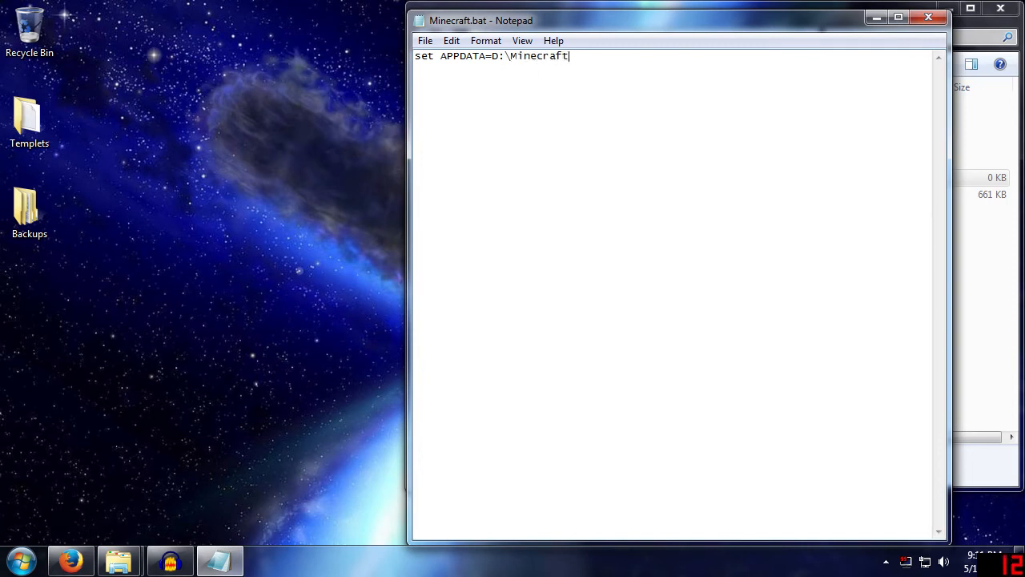
text(\Temp)
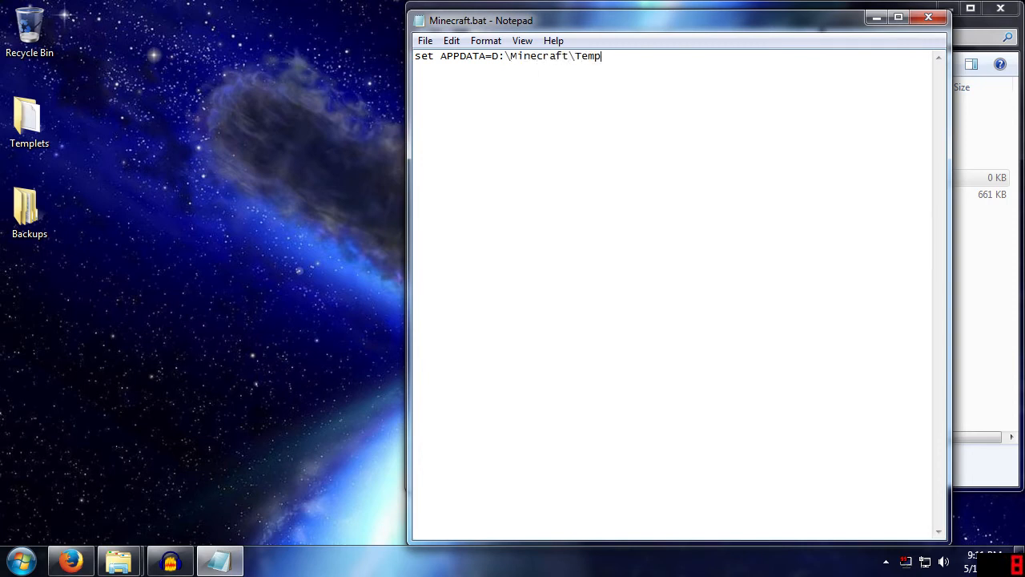
- Add the minecraft.exe line and save the batch file
drag(492, 56, 601, 56)
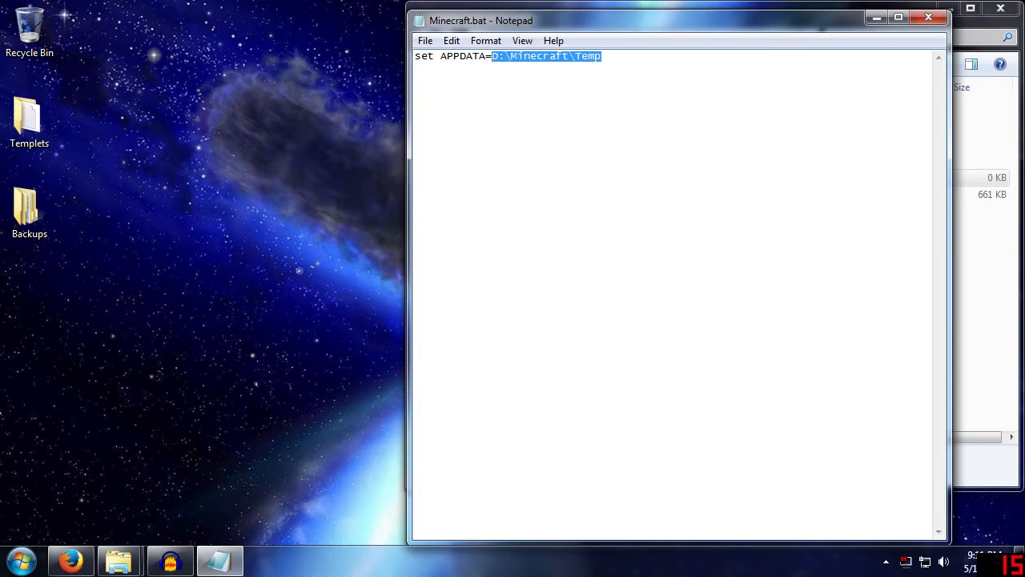
double_click(461, 55)
text(min)
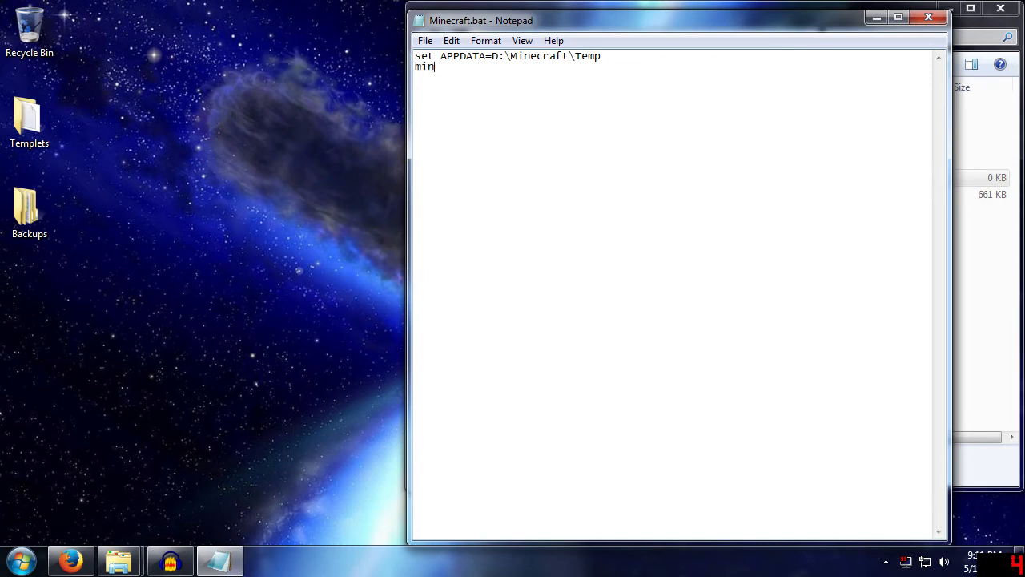
text(ecraft.e)
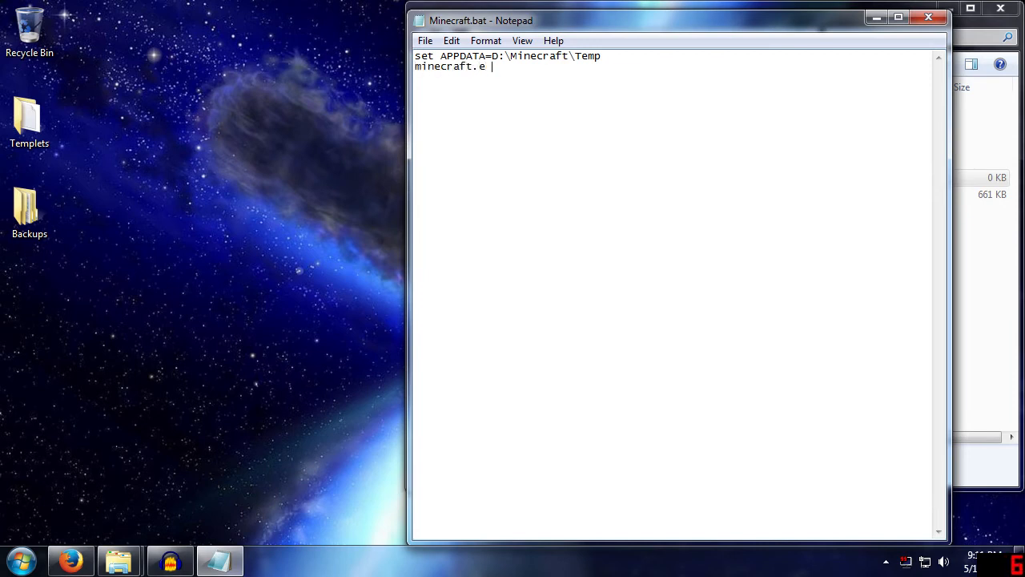
text(xe)
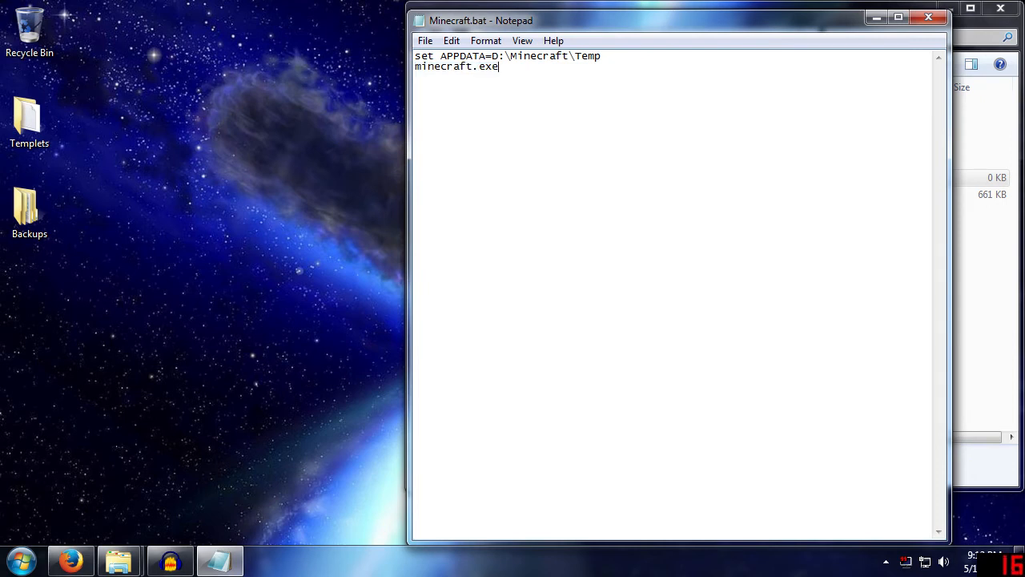
click(425, 40)
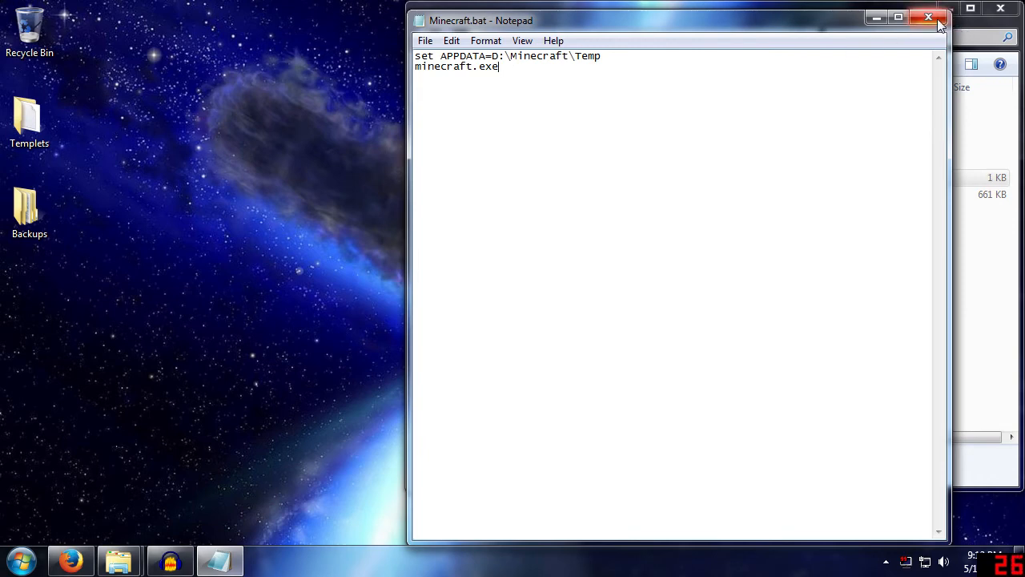
- Close Notepad, run and close Minecraft.exe, then launch Minecraft via Minecraft.bat
click(928, 17)
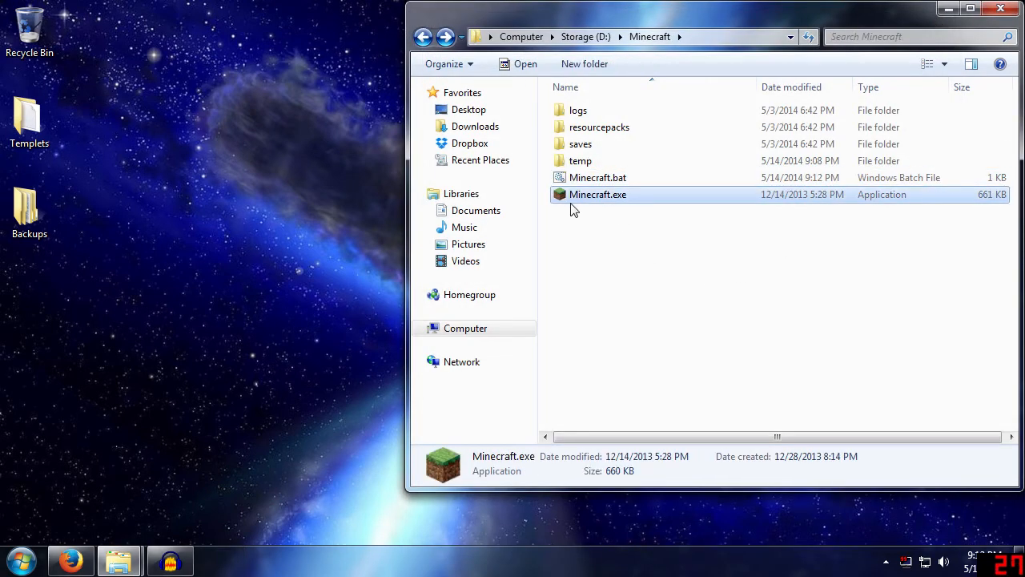
mouse_move(597, 195)
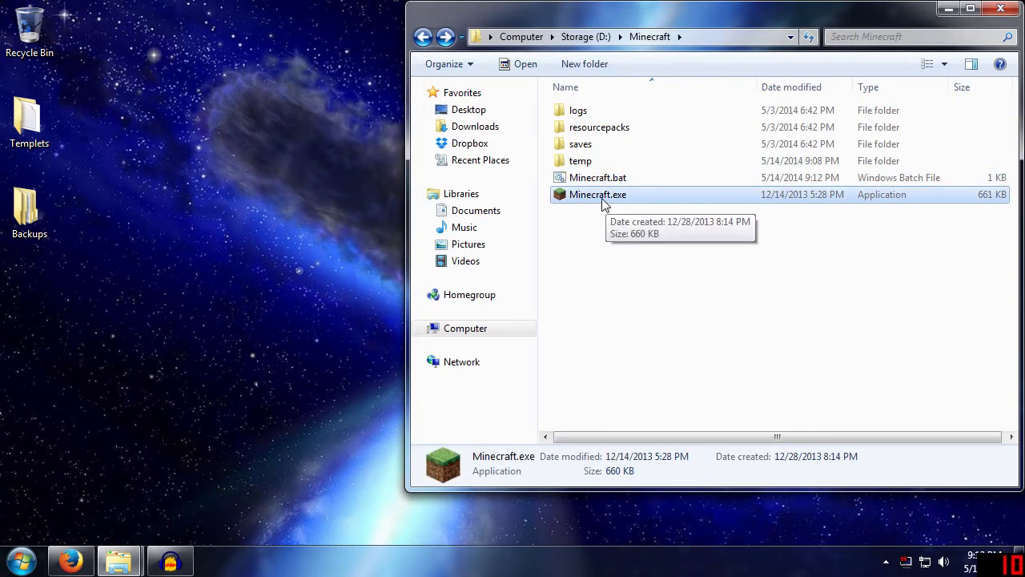
double_click(597, 194)
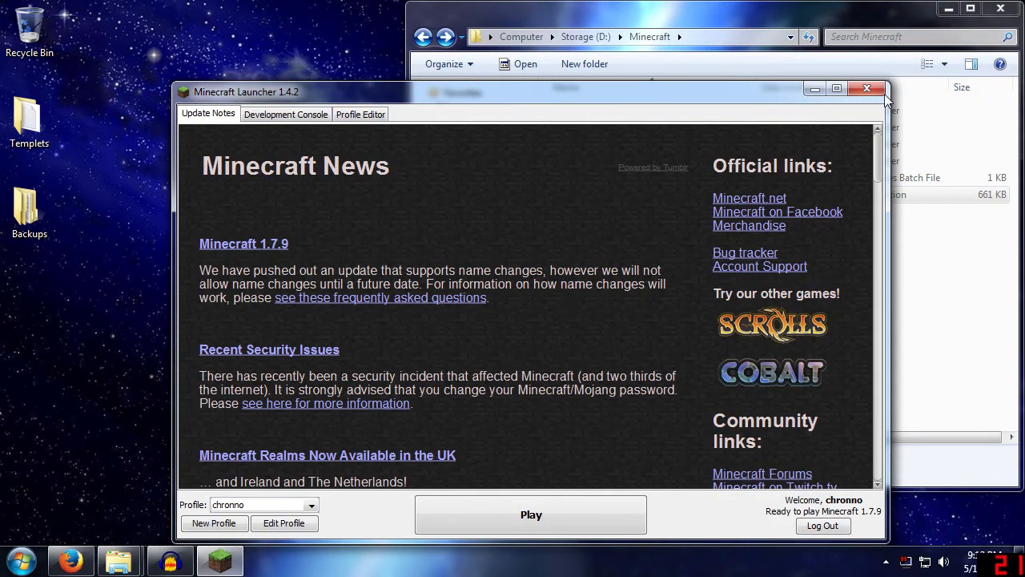
click(866, 88)
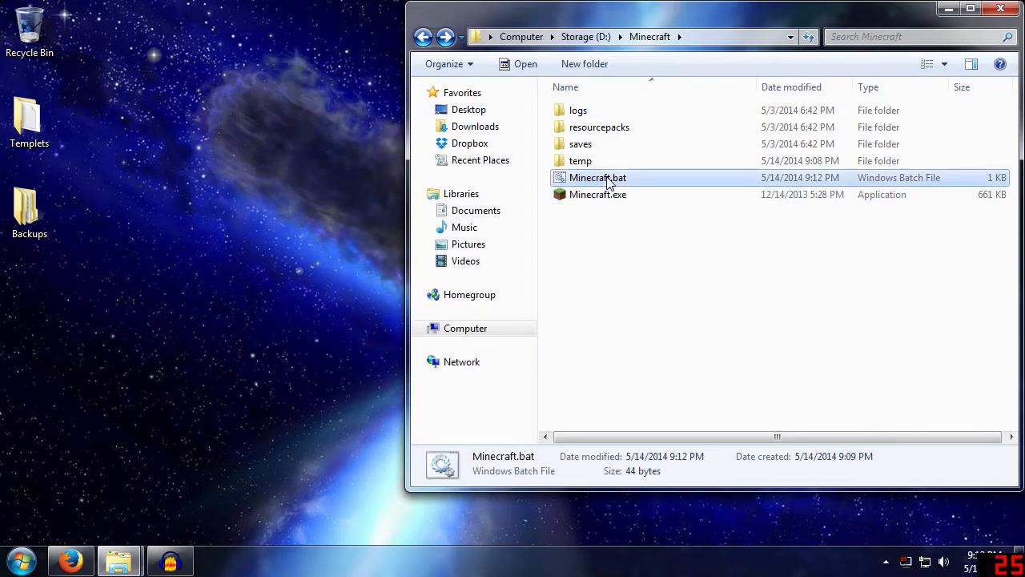
double_click(598, 177)
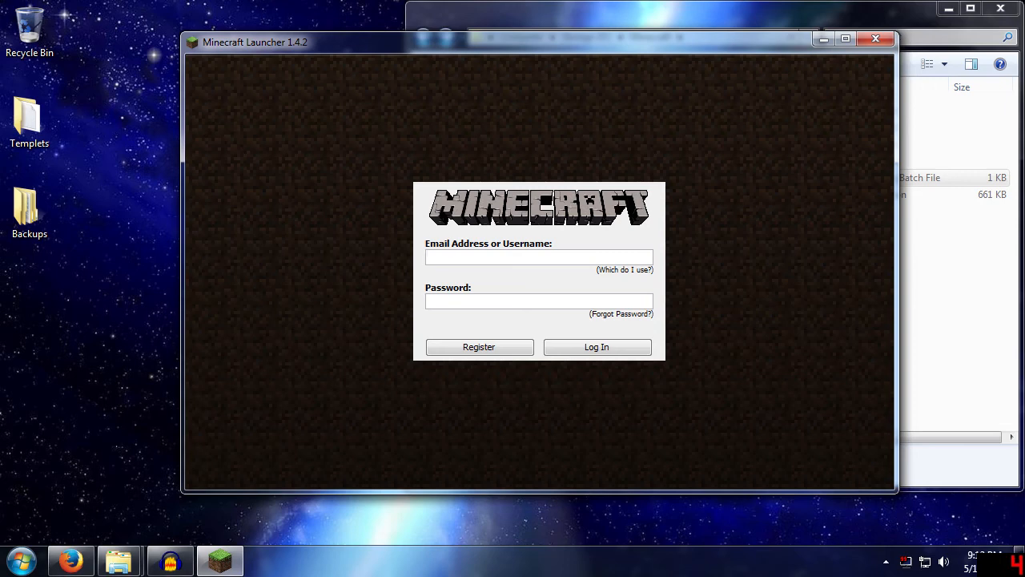
- Open D:\Minecraft\temp and select the newly created Dropbox folder beside .minecraft
click(641, 37)
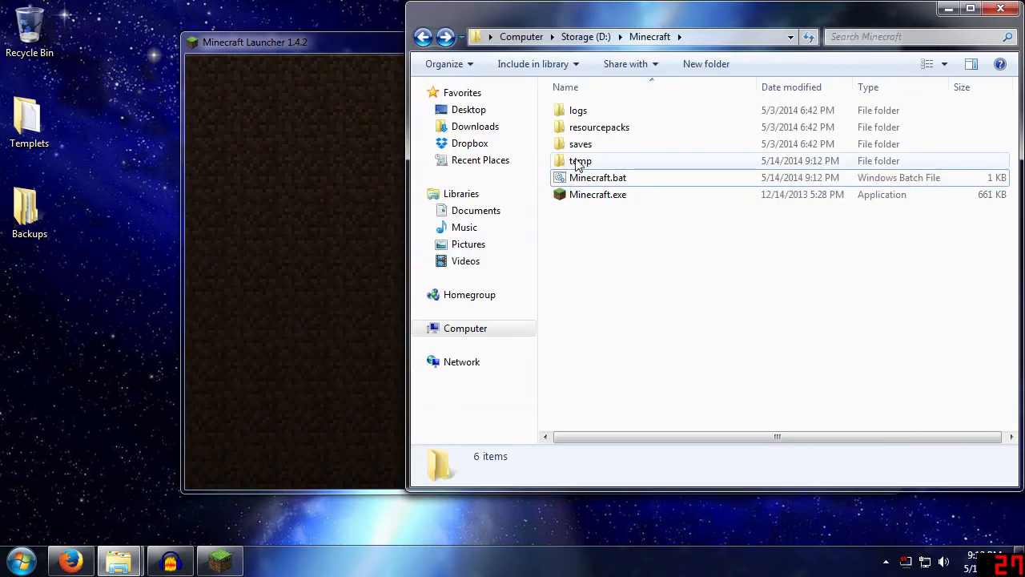
double_click(580, 161)
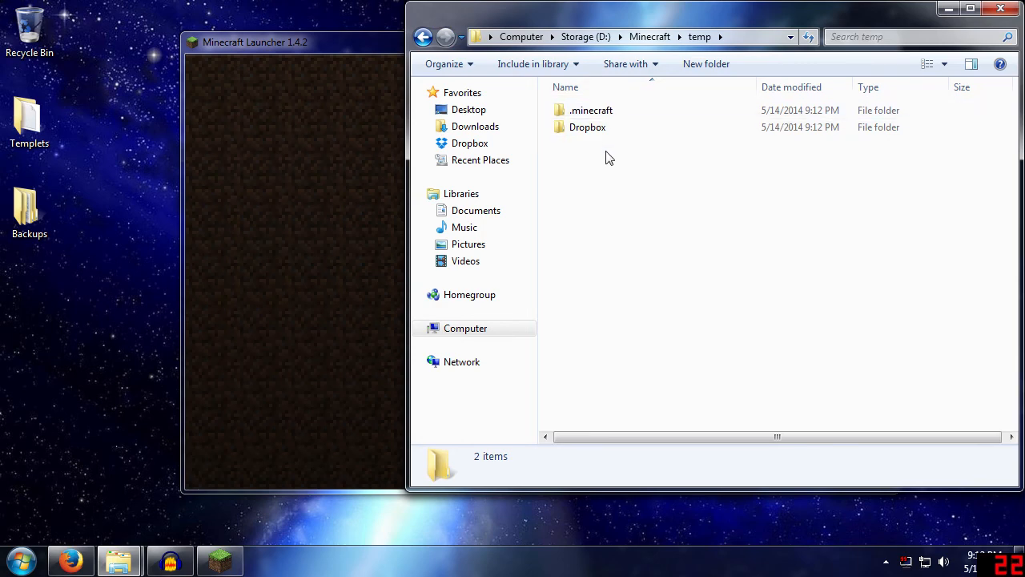
click(587, 127)
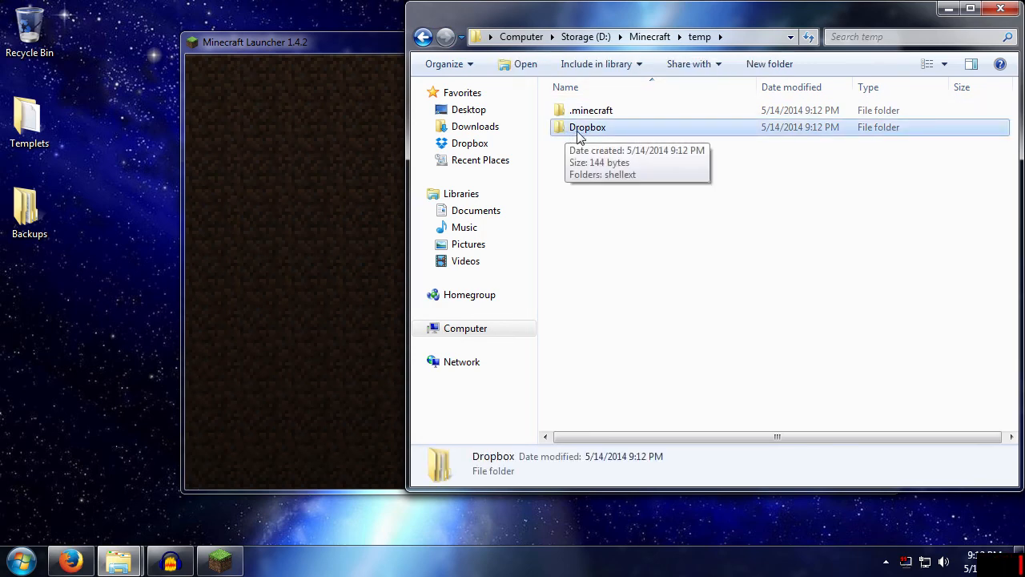
mouse_move(602, 137)
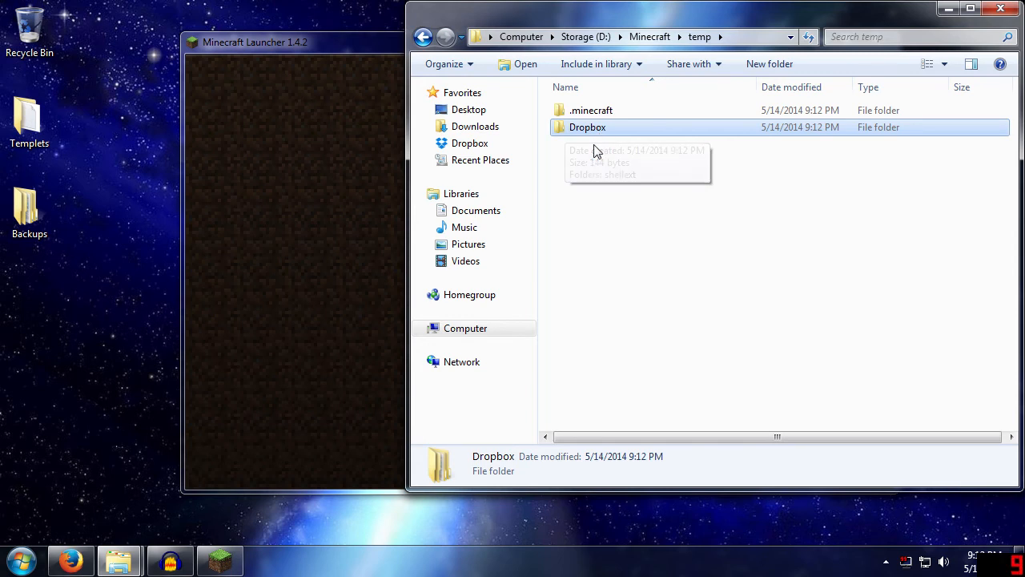
mouse_move(596, 173)
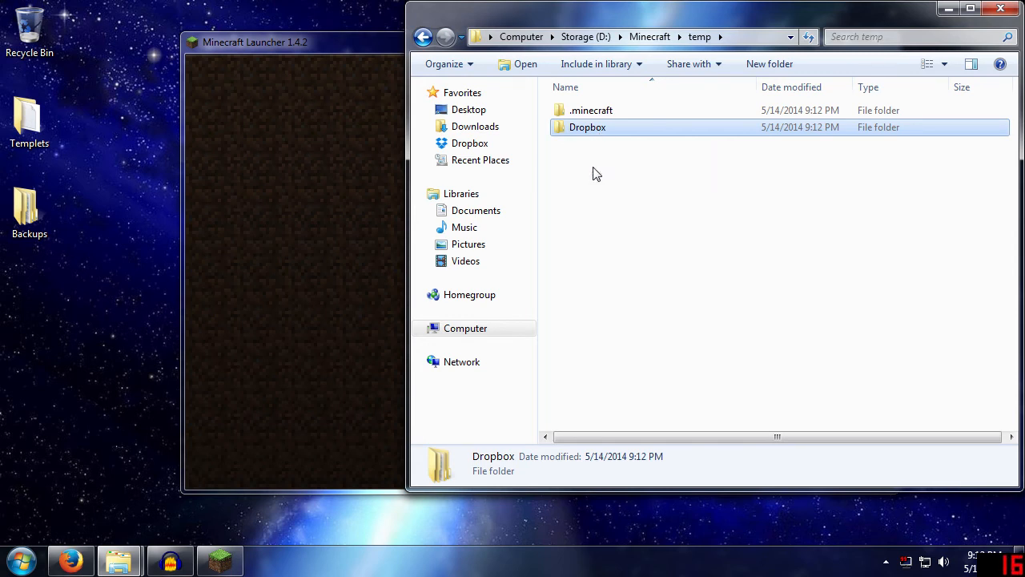
mouse_move(573, 269)
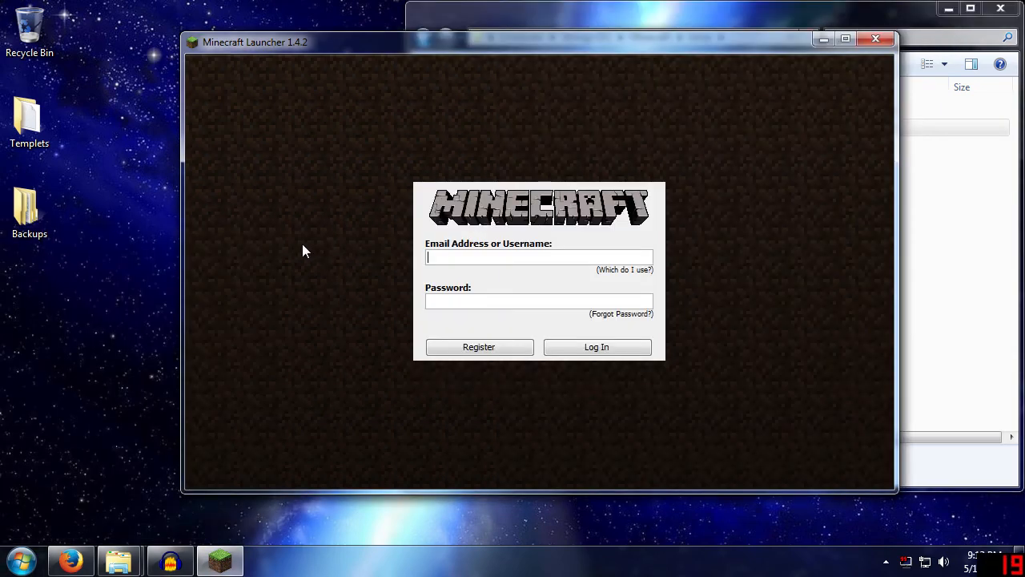
mouse_move(356, 545)
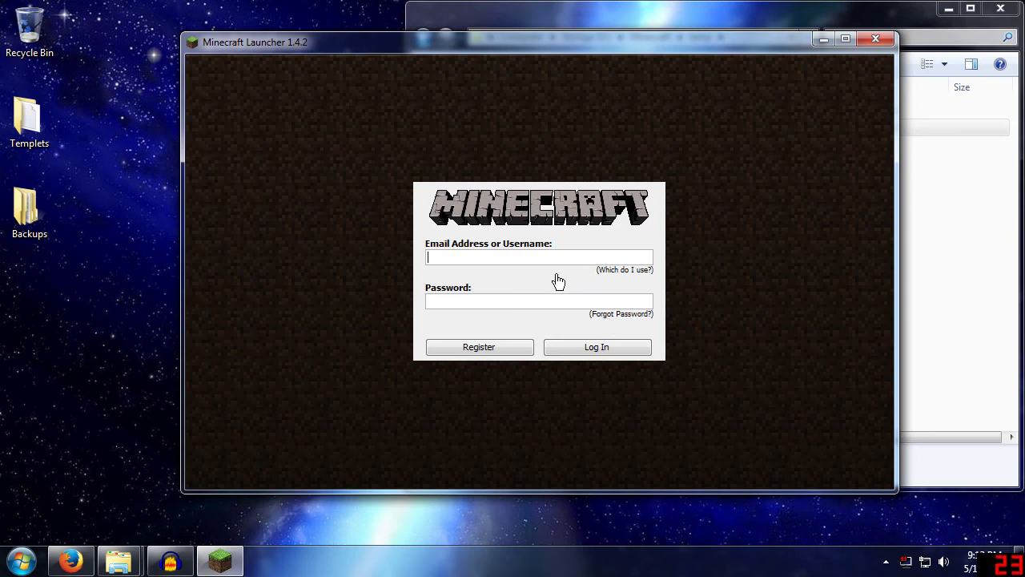
mouse_move(557, 289)
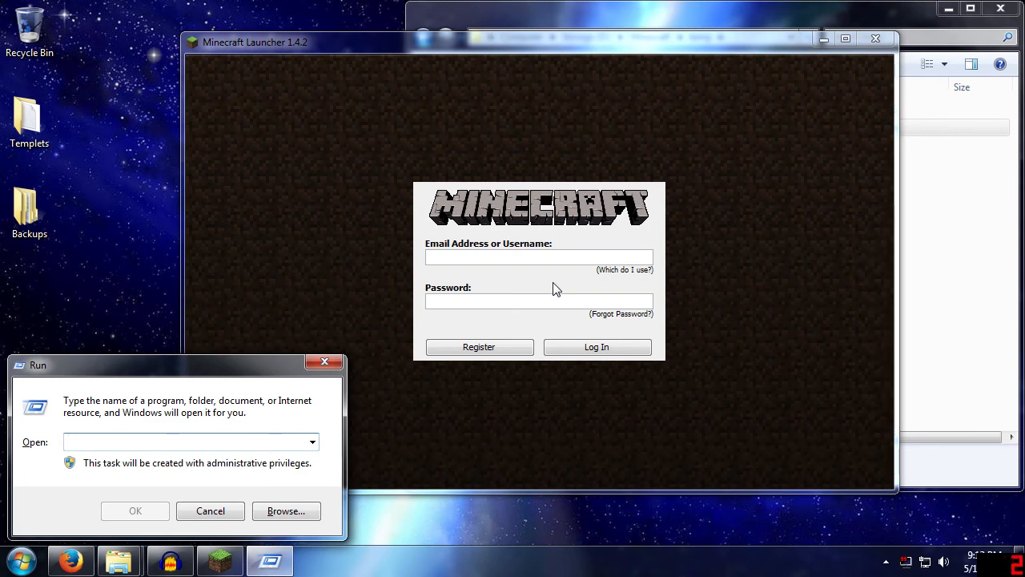
- Run %appdata to view the Roaming folder, which lists 25 items including .minecraft
text(%appdata)
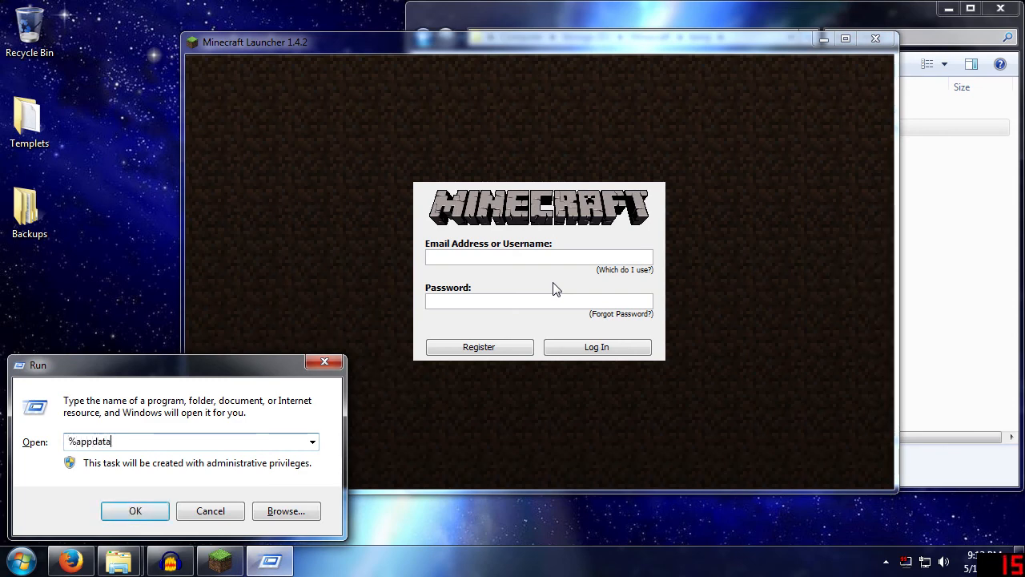
click(134, 510)
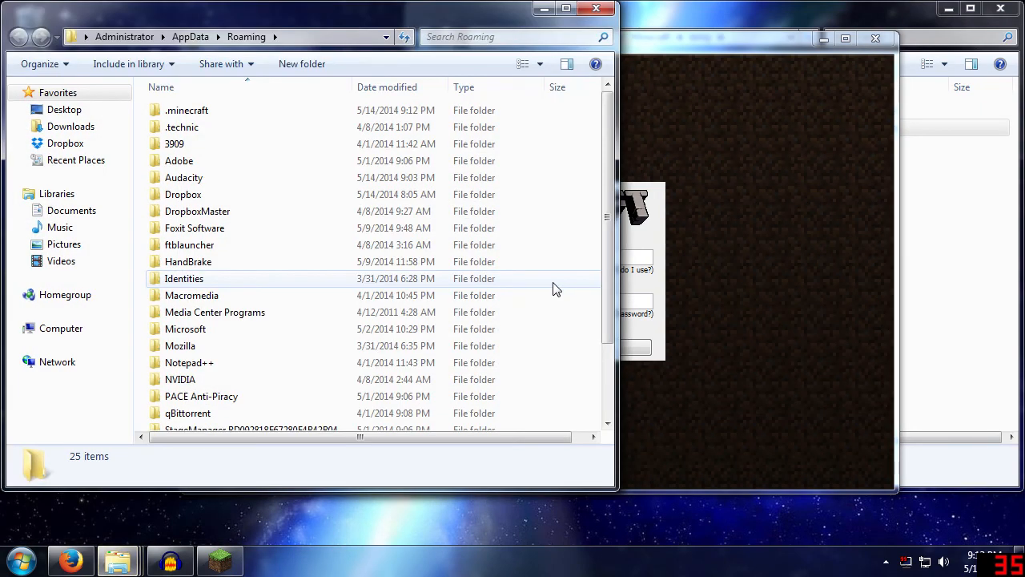
mouse_move(584, 152)
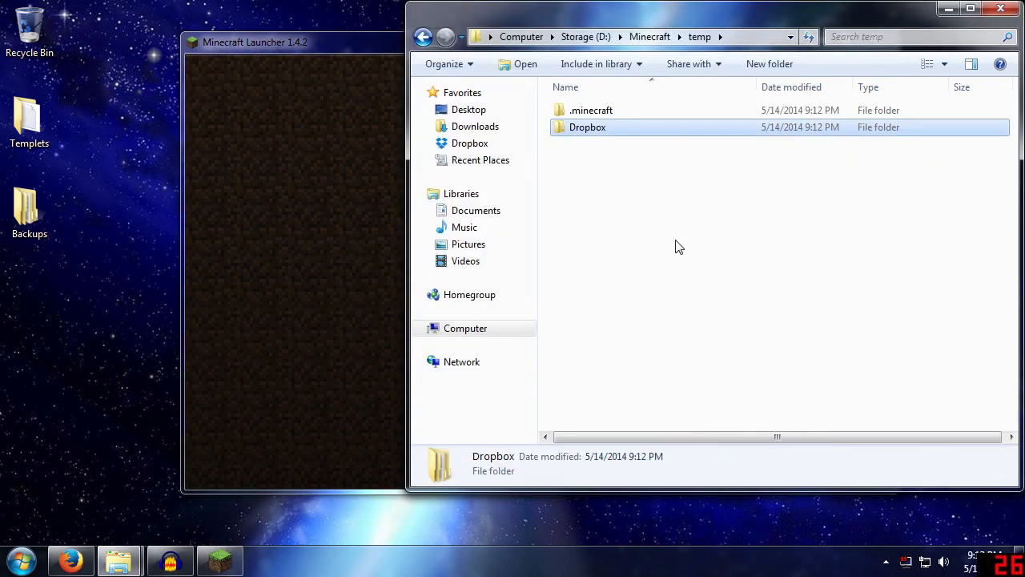
mouse_move(653, 257)
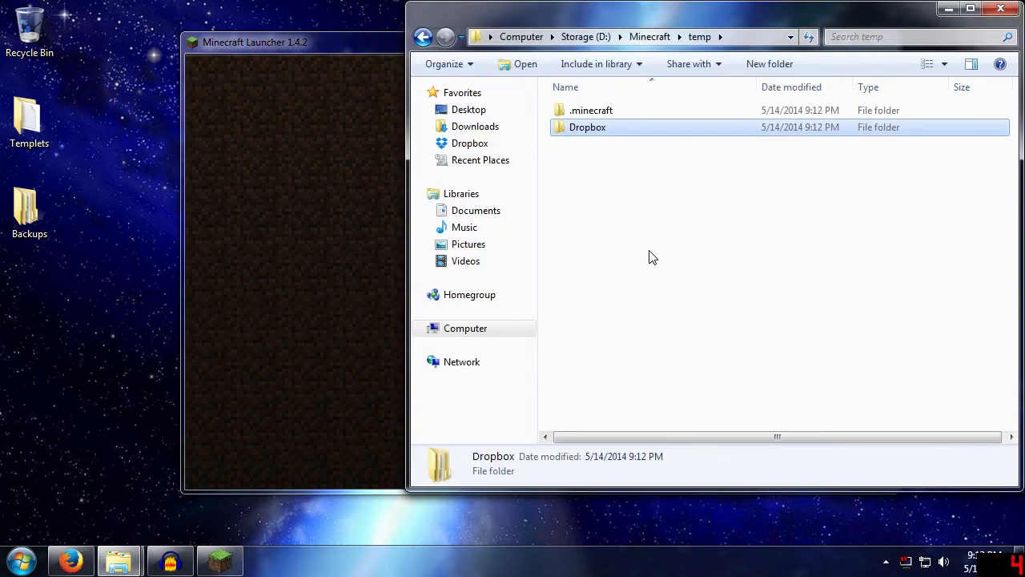